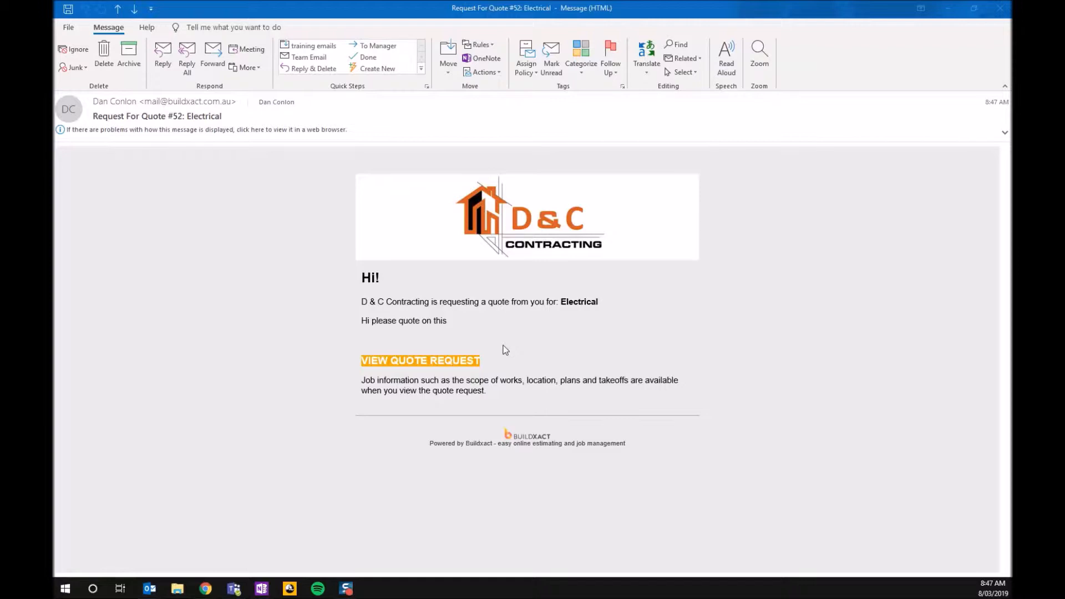
{"action": "mouse_move", "coordinate": [429, 382]}
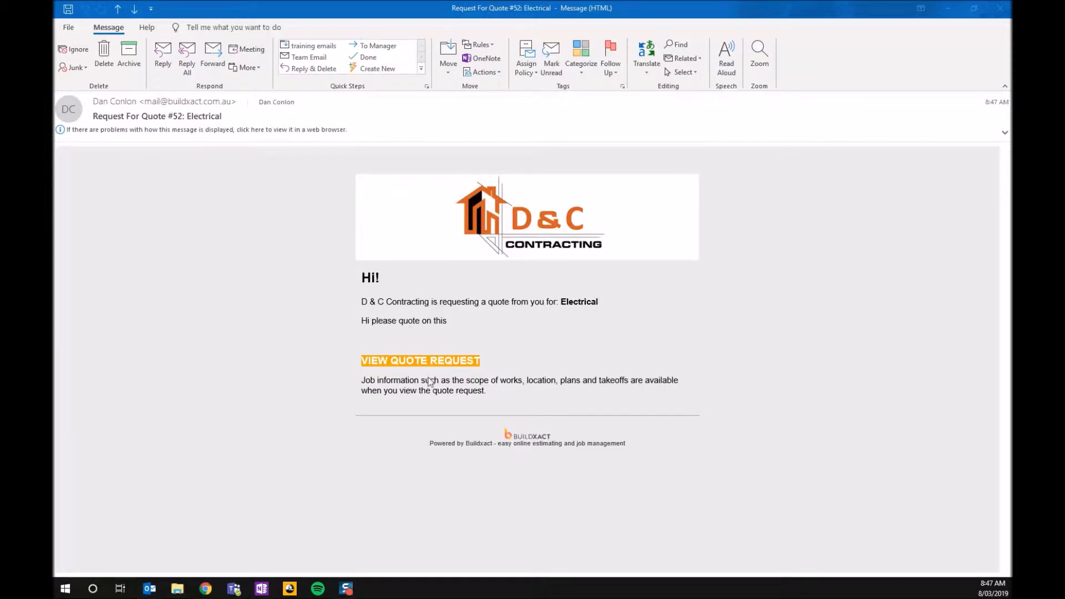
{"action": "mouse_move", "coordinate": [501, 276]}
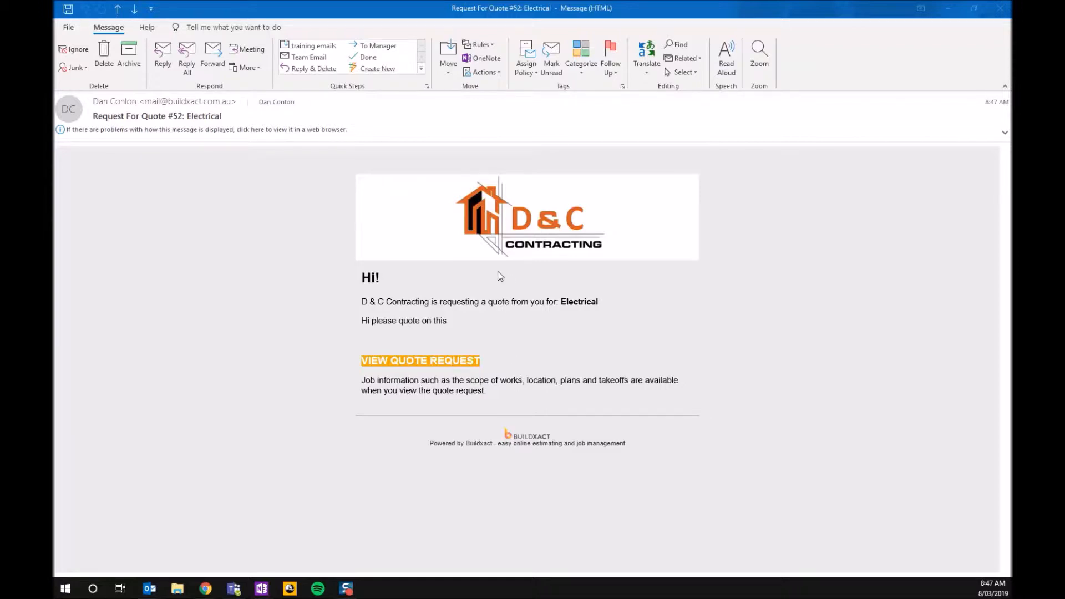
{"action": "mouse_move", "coordinate": [531, 317]}
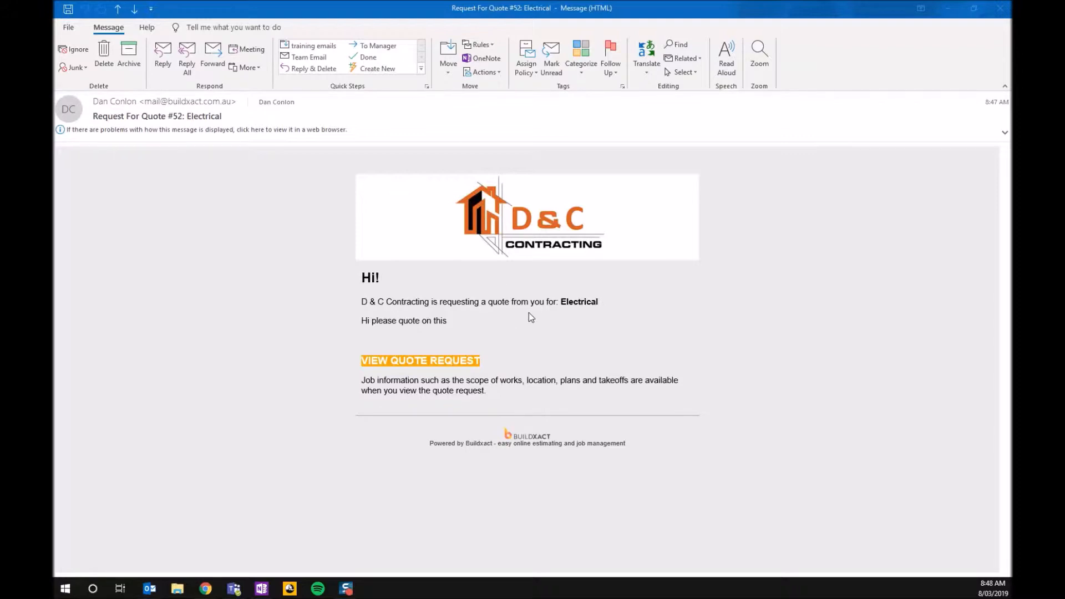
{"action": "mouse_move", "coordinate": [473, 361]}
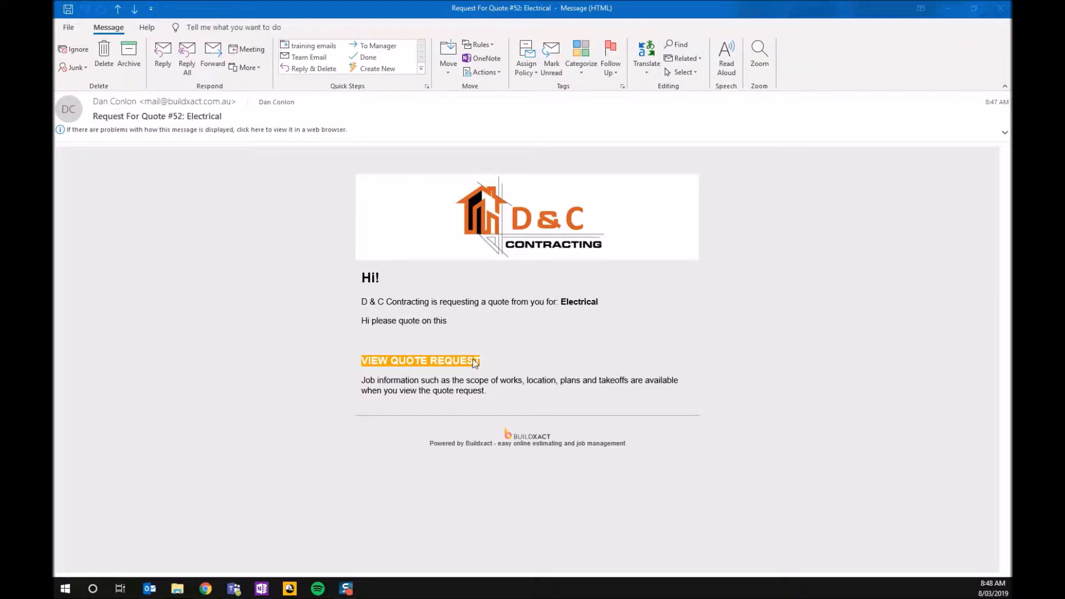
{"action": "mouse_move", "coordinate": [423, 370]}
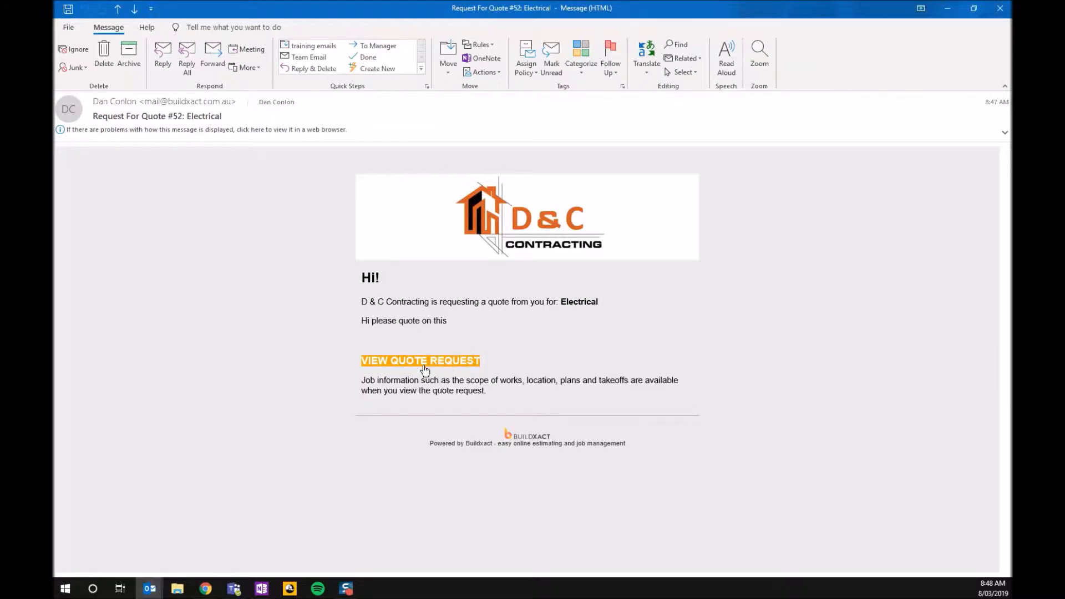
{"action": "mouse_move", "coordinate": [413, 361]}
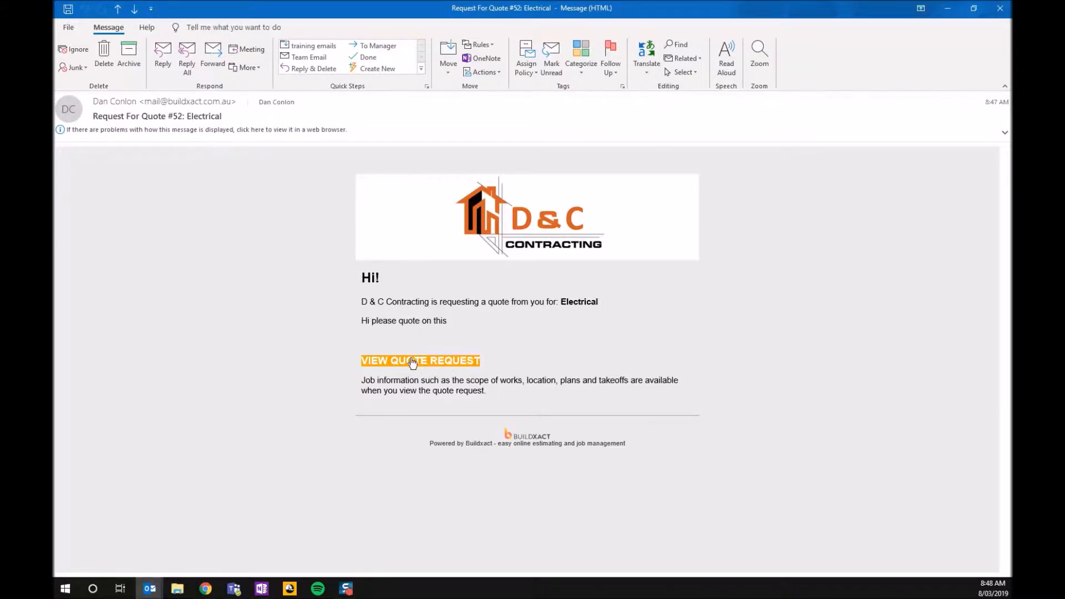
View the quote request and scroll to the 'Electrical as per plan' job description and attachments
{"action": "left_click", "coordinate": [420, 361]}
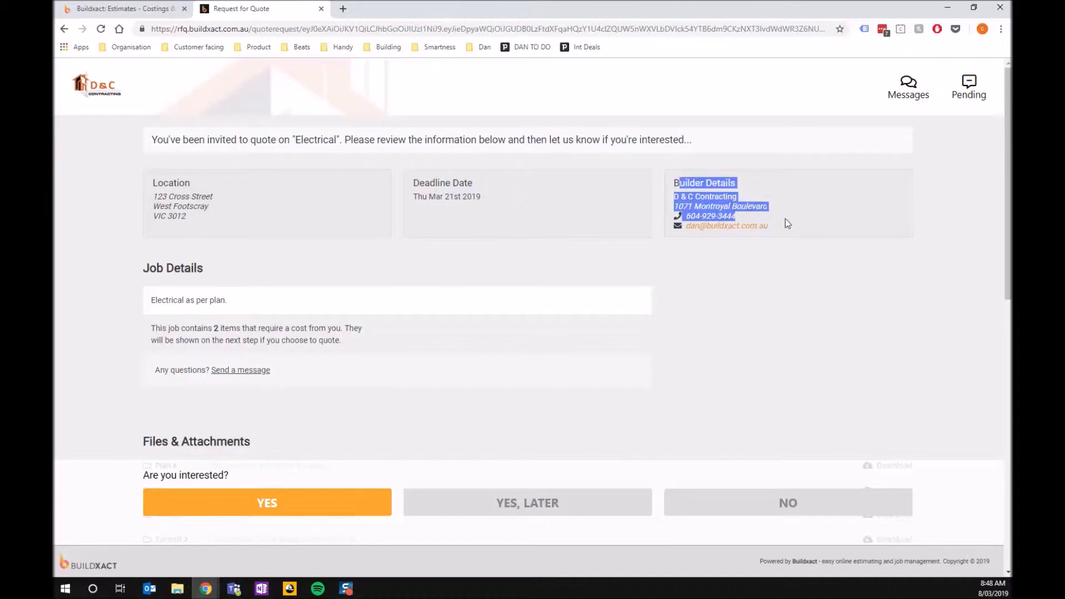
{"action": "scroll", "scroll_direction": "down", "scroll_amount": 3}
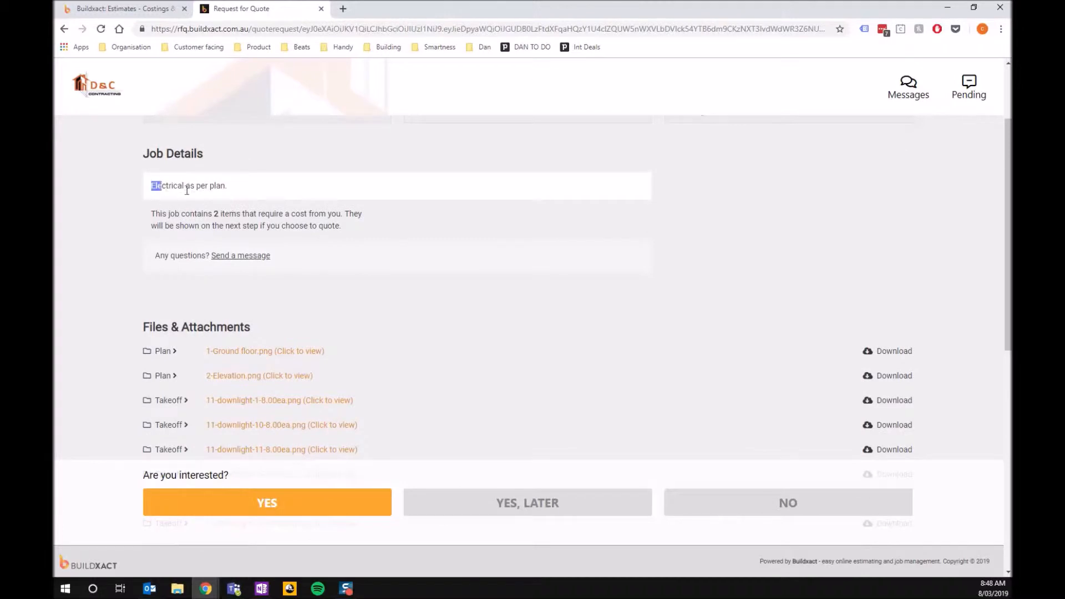
{"action": "triple_click", "coordinate": [189, 186]}
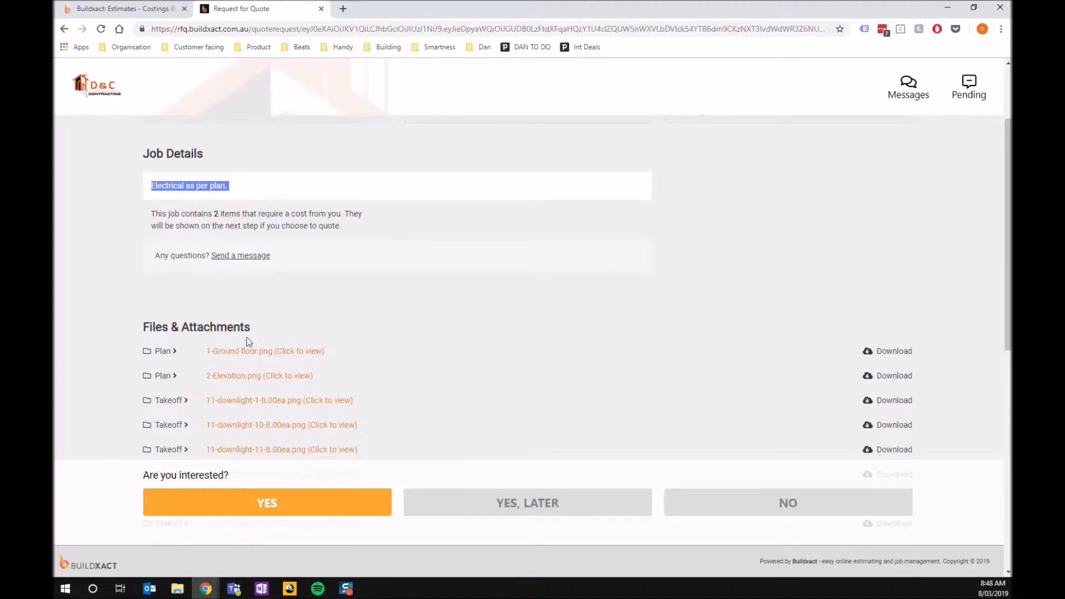
{"action": "mouse_move", "coordinate": [241, 359]}
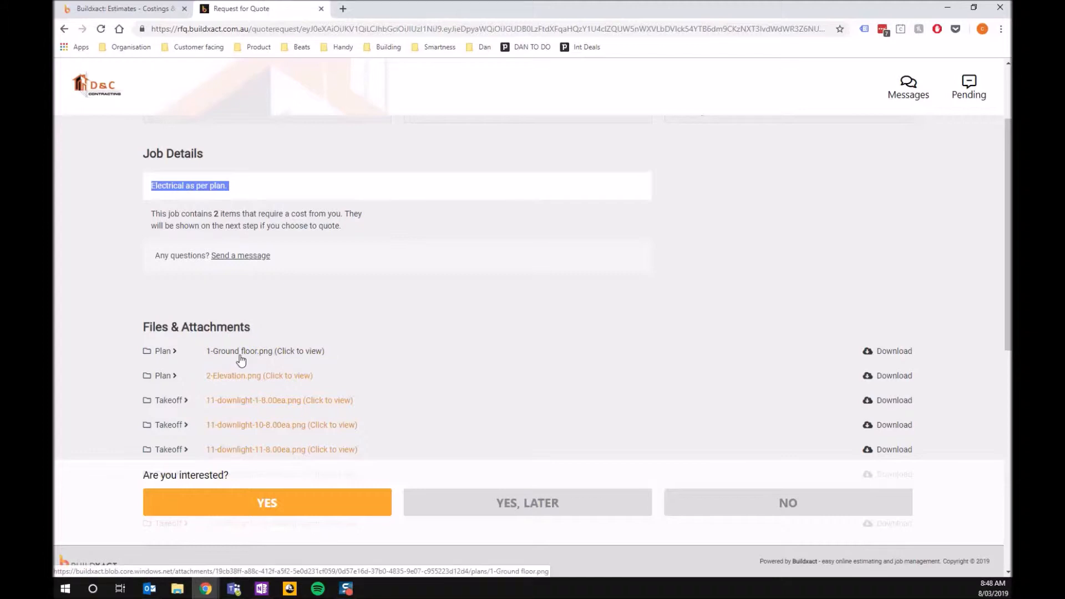
{"action": "mouse_move", "coordinate": [160, 399]}
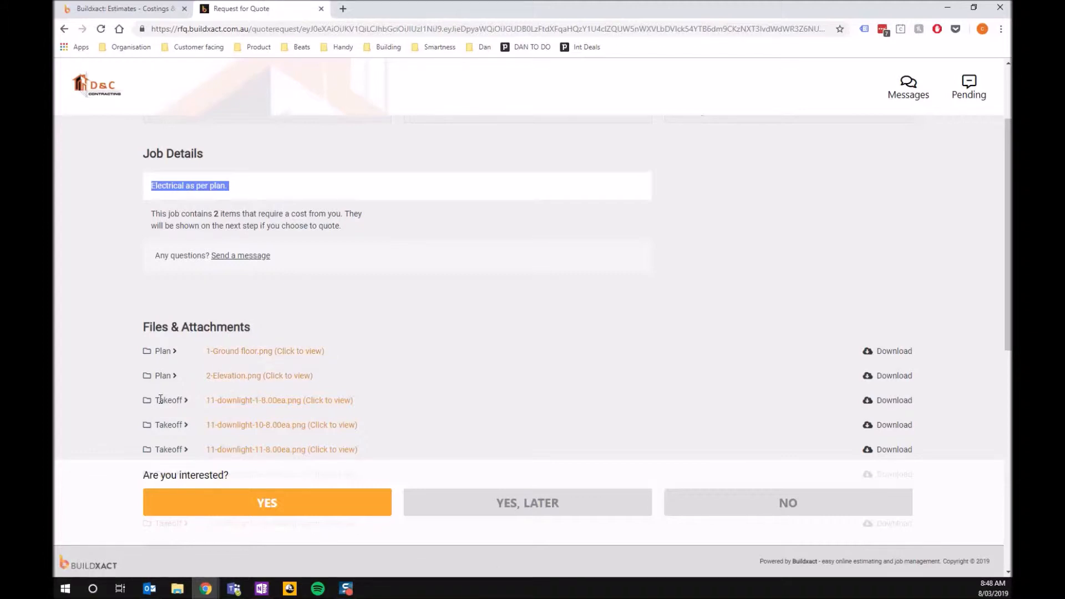
{"action": "mouse_move", "coordinate": [236, 401]}
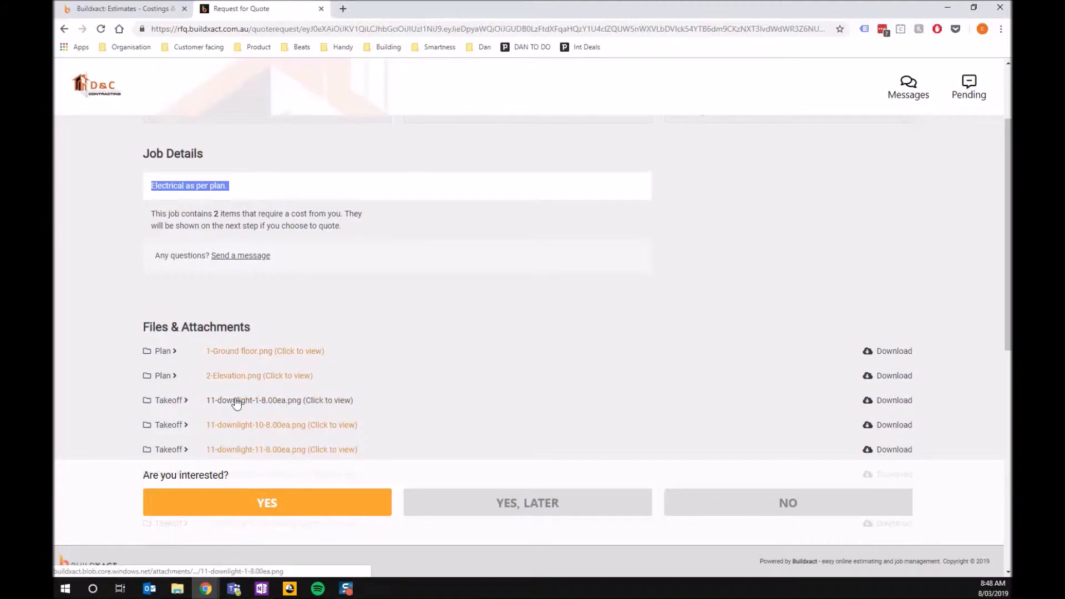
Preview 1-Ground floor.png, close it, then bring up the 11-downlight-1-8.00ea.png takeoff
{"action": "left_click", "coordinate": [264, 350]}
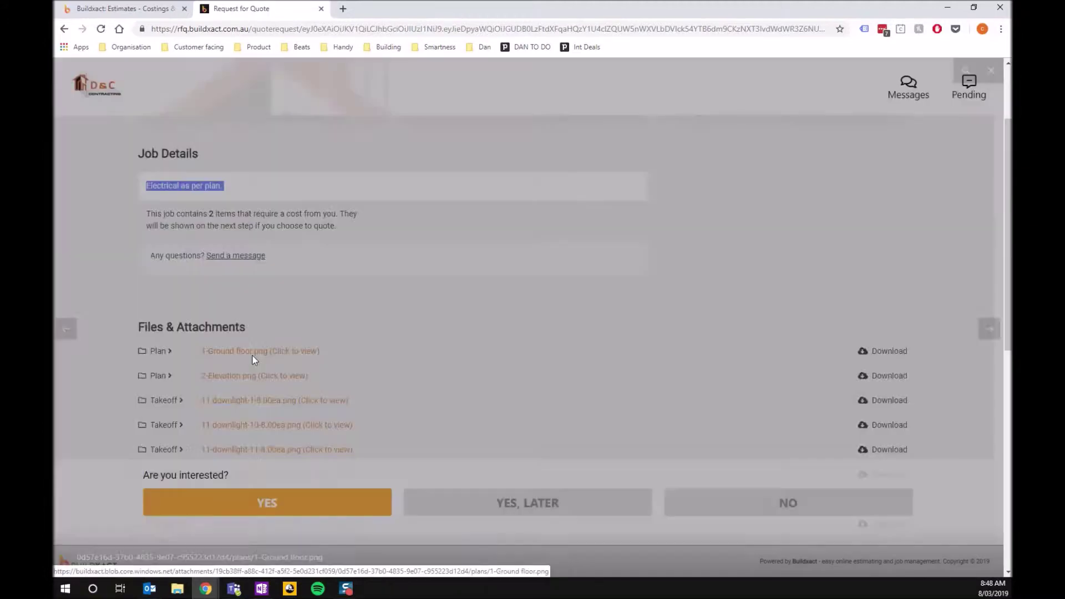
{"action": "left_click", "coordinate": [260, 352]}
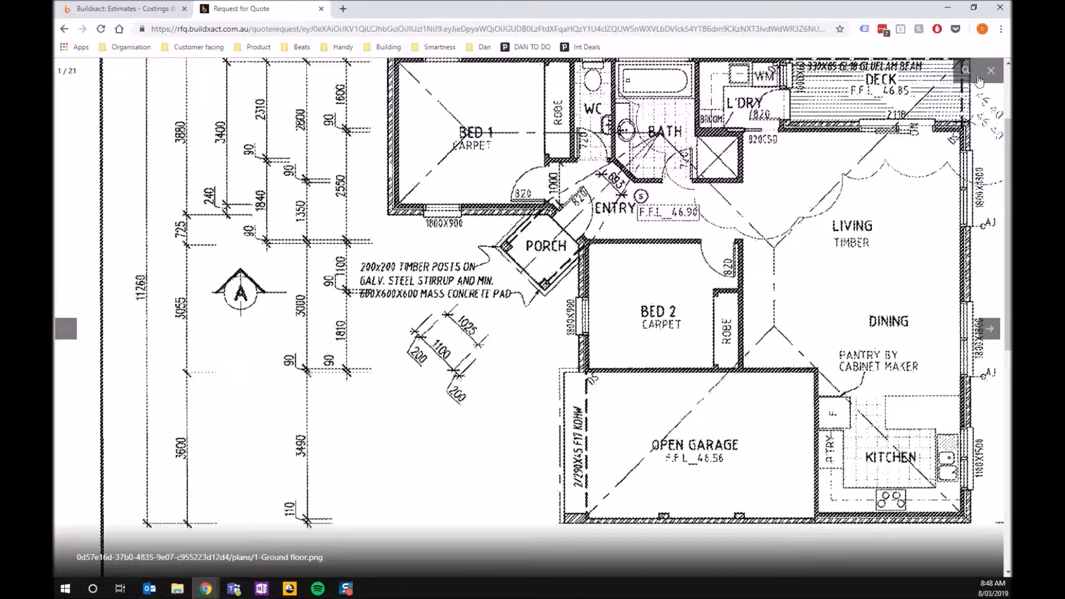
{"action": "left_click", "coordinate": [990, 71]}
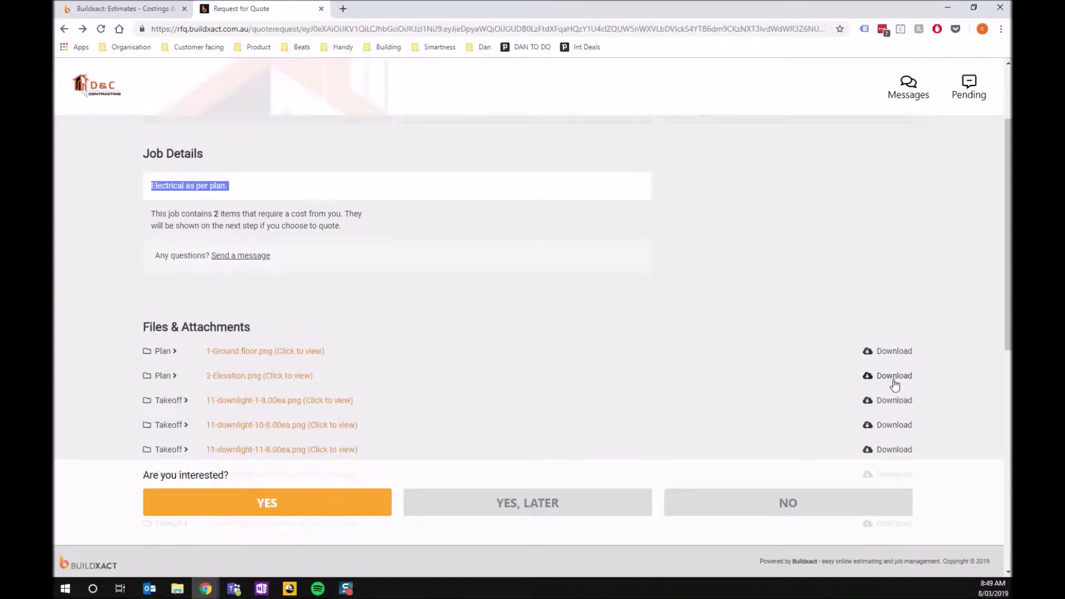
{"action": "left_click", "coordinate": [279, 401]}
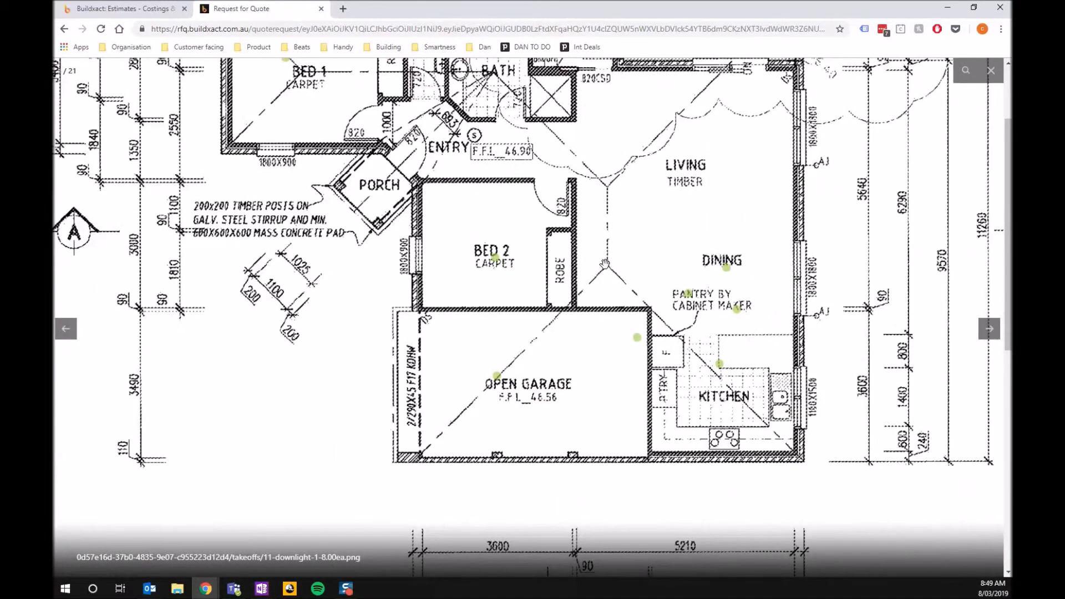
{"action": "mouse_move", "coordinate": [441, 189]}
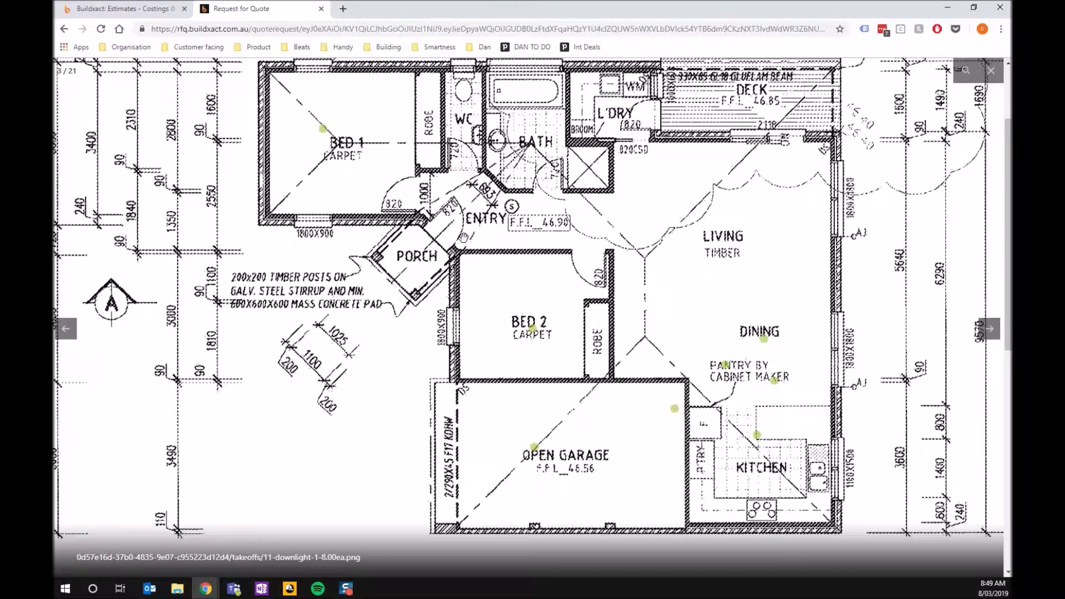
{"action": "mouse_move", "coordinate": [747, 160]}
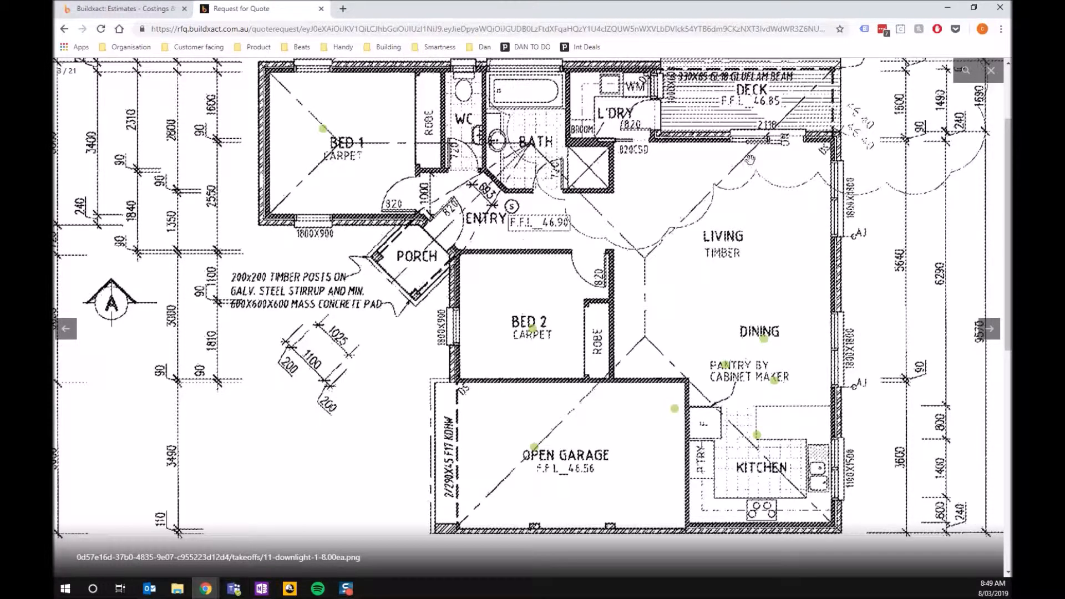
{"action": "left_click", "coordinate": [991, 69]}
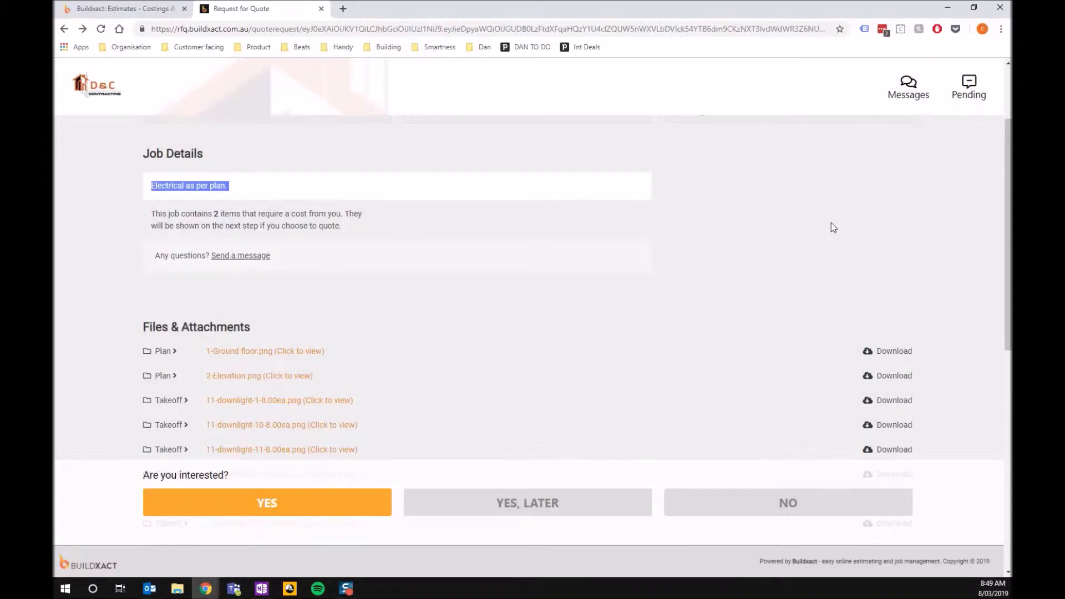
{"action": "mouse_move", "coordinate": [432, 452]}
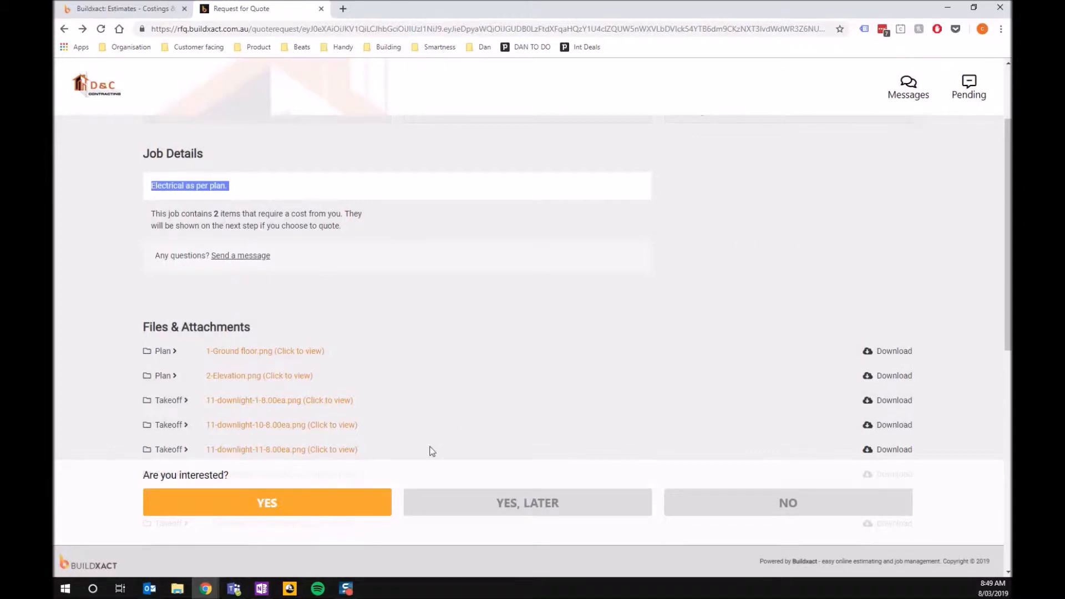
{"action": "mouse_move", "coordinate": [782, 500]}
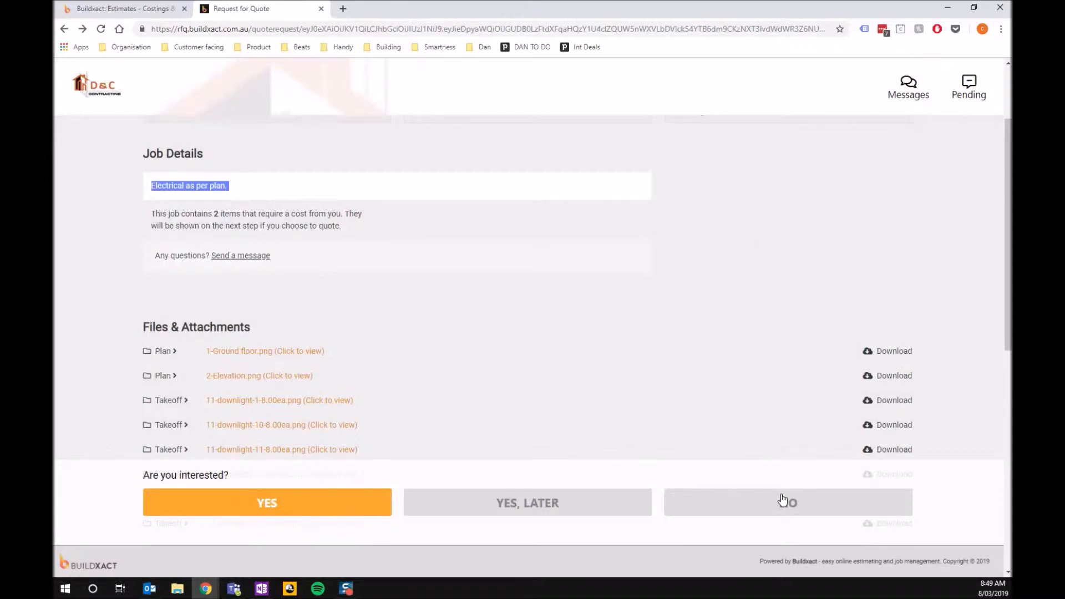
{"action": "mouse_move", "coordinate": [780, 522]}
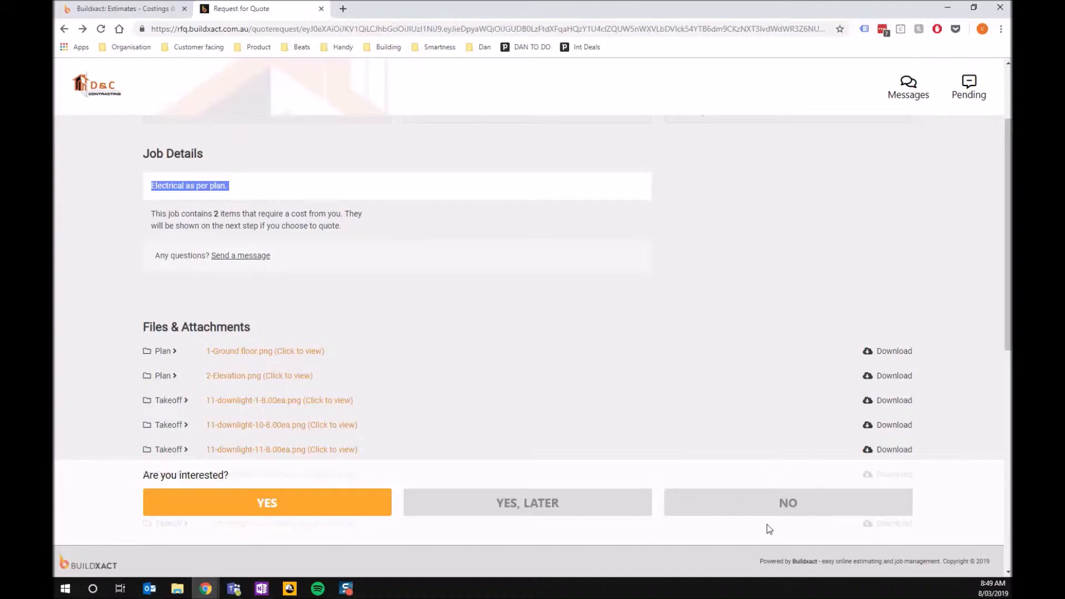
{"action": "mouse_move", "coordinate": [505, 523]}
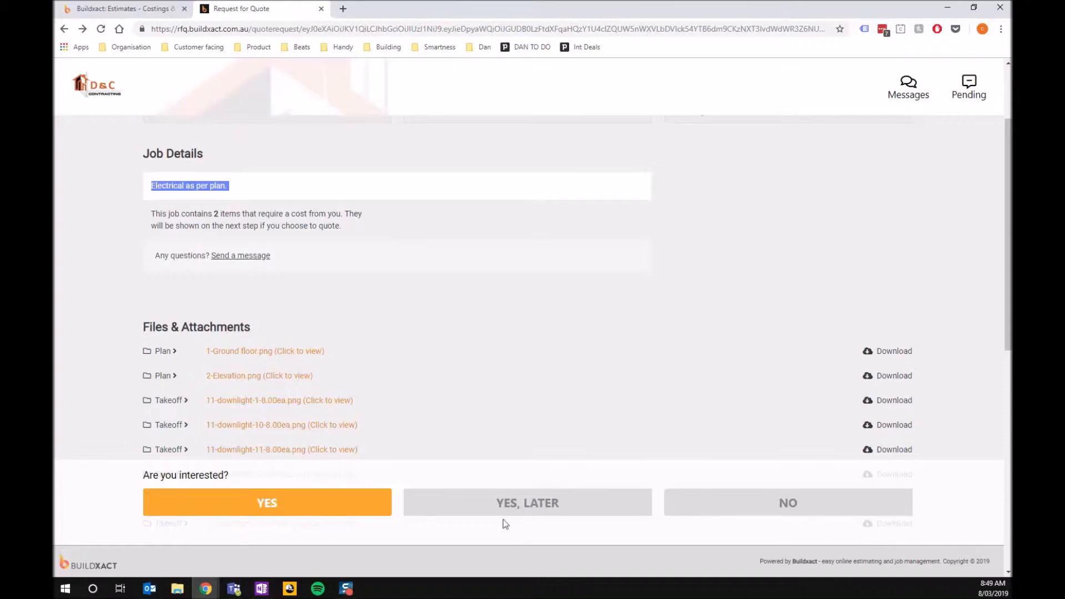
{"action": "mouse_move", "coordinate": [527, 505]}
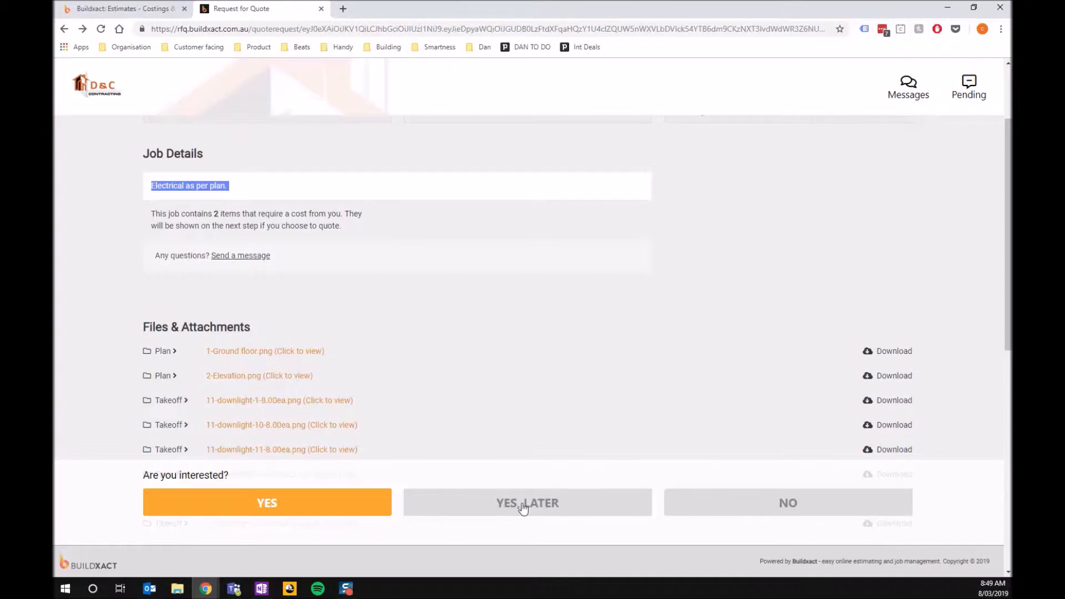
{"action": "mouse_move", "coordinate": [535, 509]}
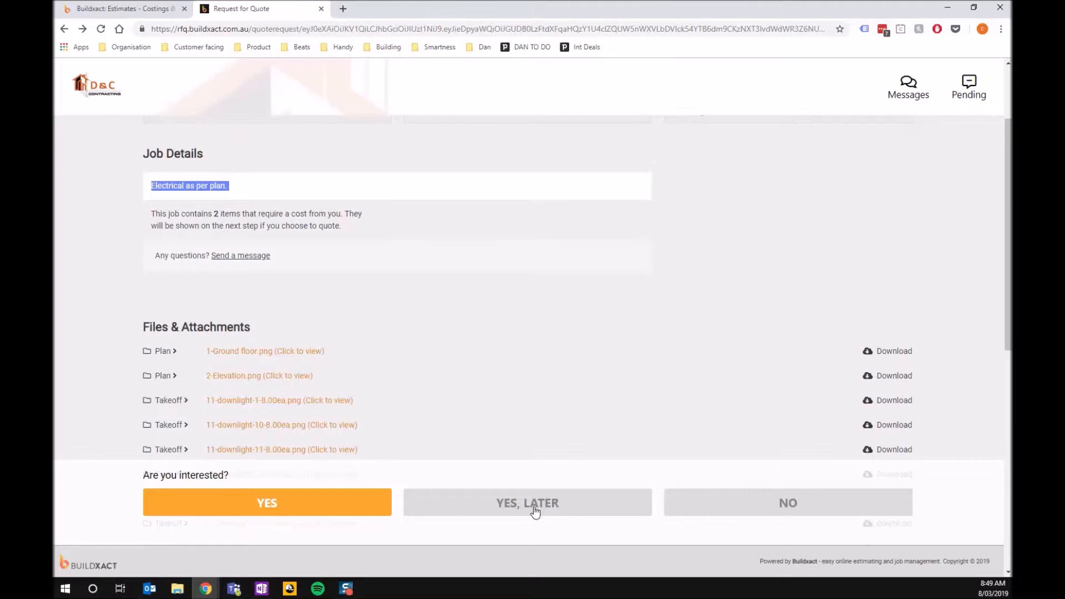
{"action": "mouse_move", "coordinate": [340, 476]}
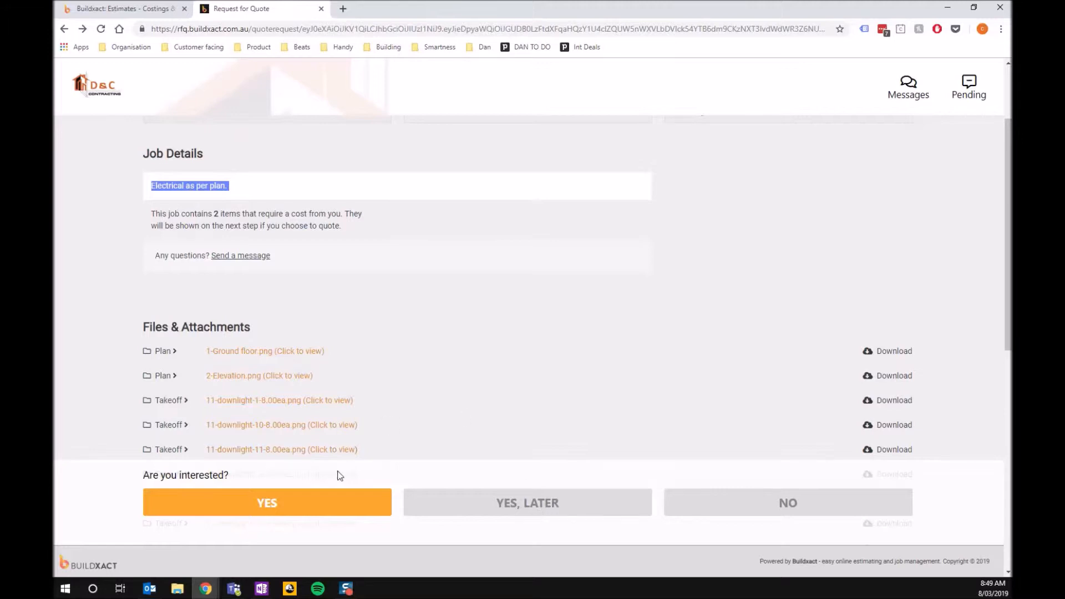
{"action": "mouse_move", "coordinate": [253, 508]}
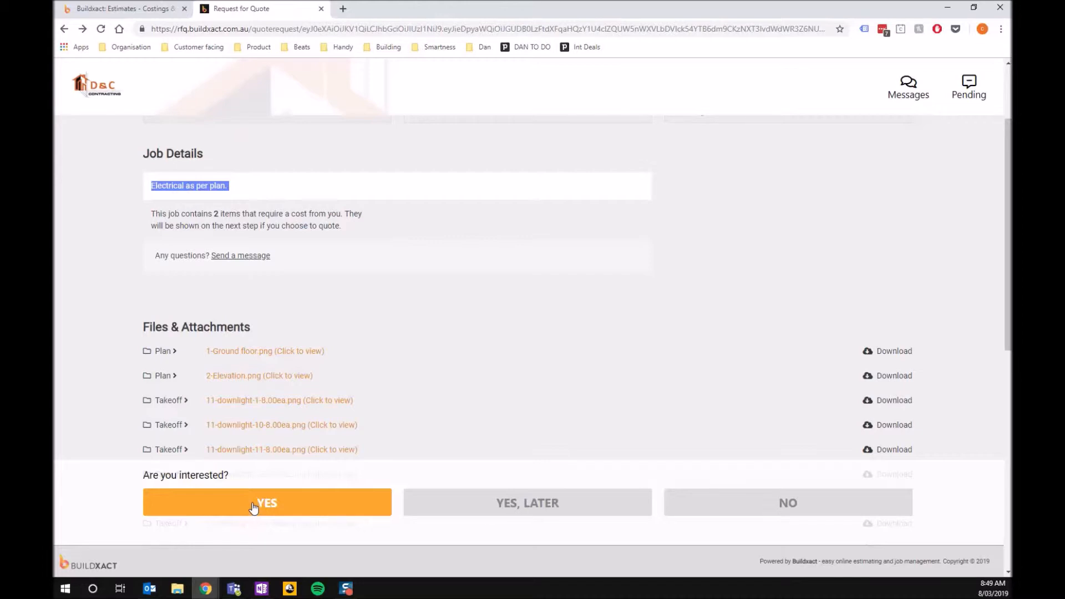
{"action": "mouse_move", "coordinate": [407, 280]}
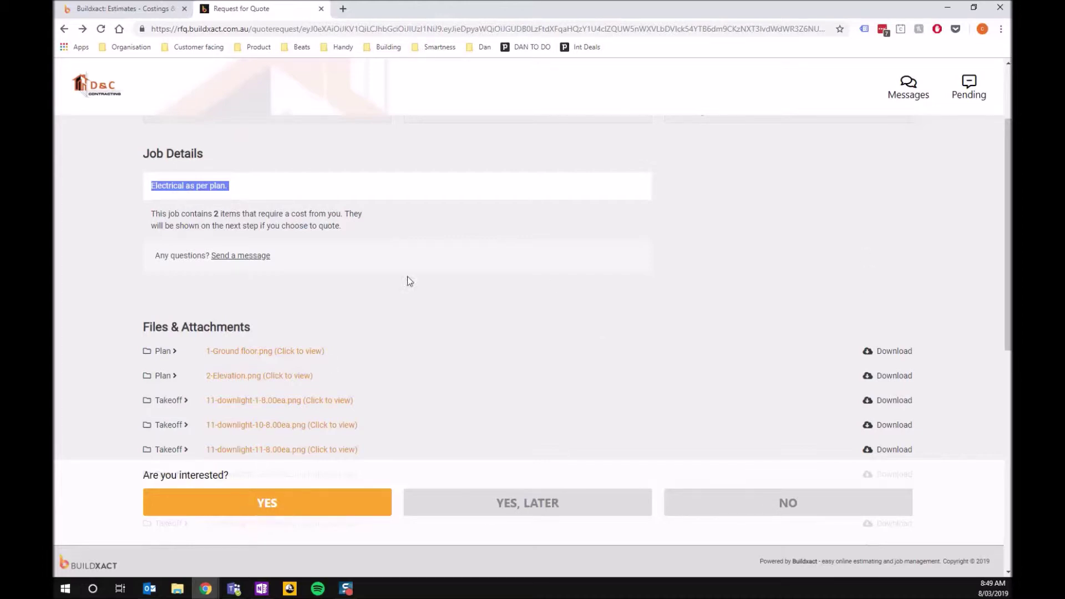
{"action": "mouse_move", "coordinate": [413, 383]}
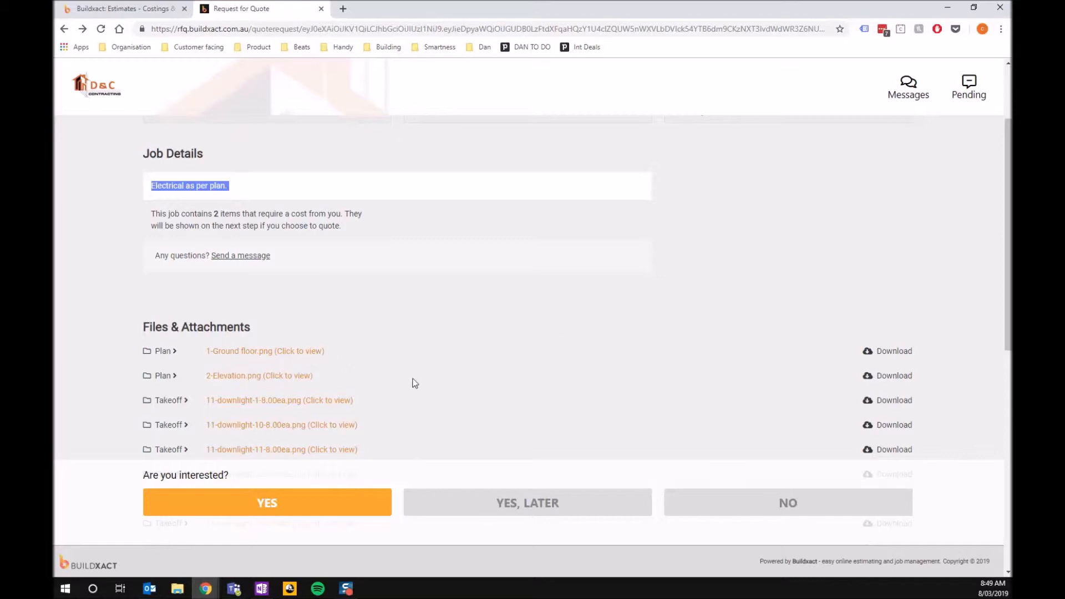
{"action": "mouse_move", "coordinate": [909, 92]}
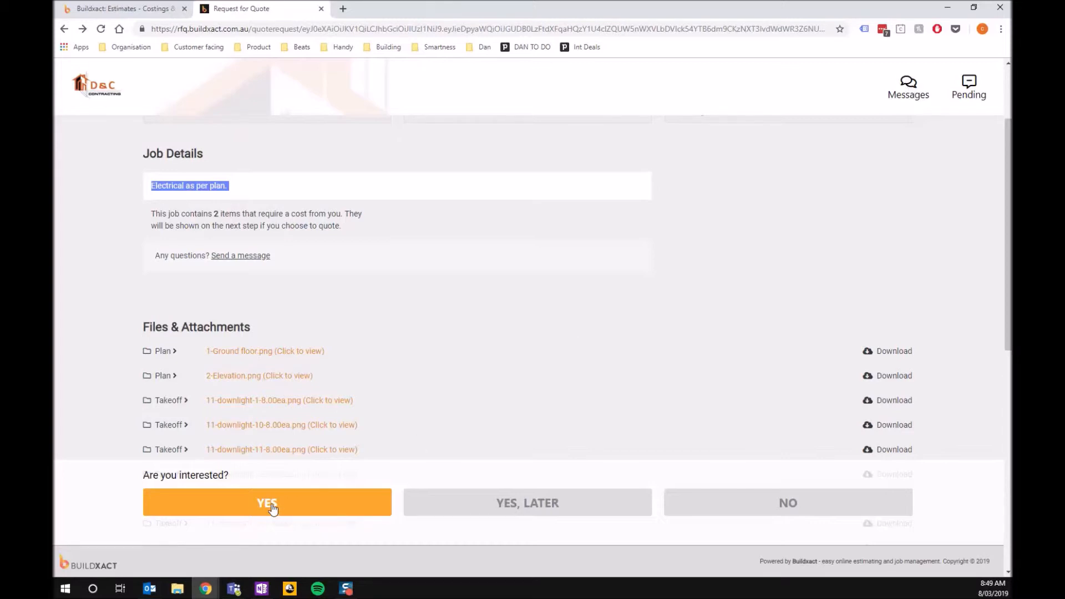
Say YES to quoting and enter Rough in 5500 and Fit off 6500, both GST inclusive
{"action": "left_click", "coordinate": [267, 503]}
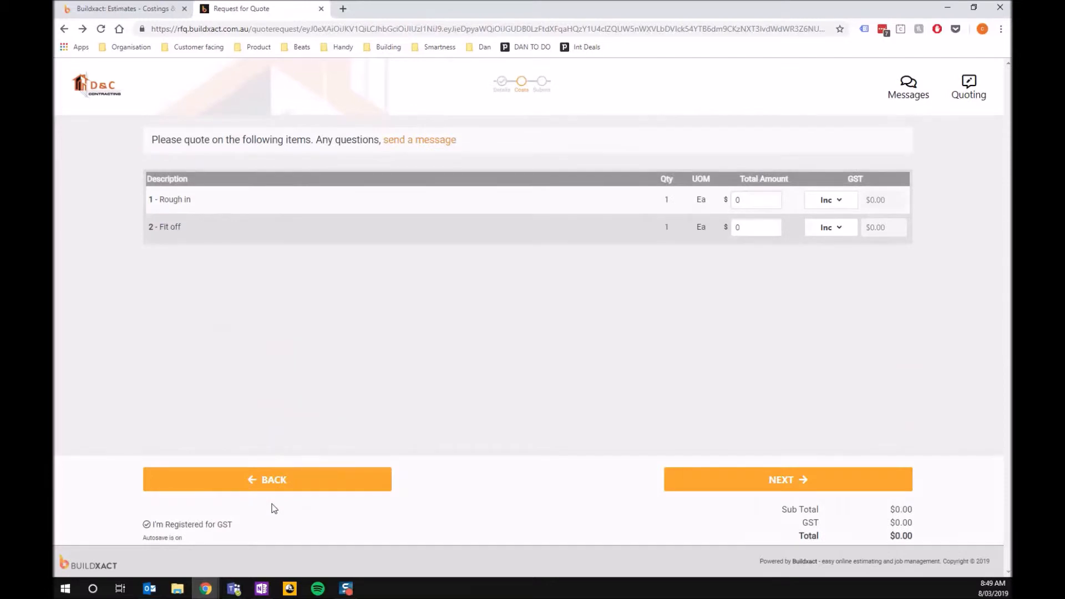
{"action": "left_click", "coordinate": [755, 200]}
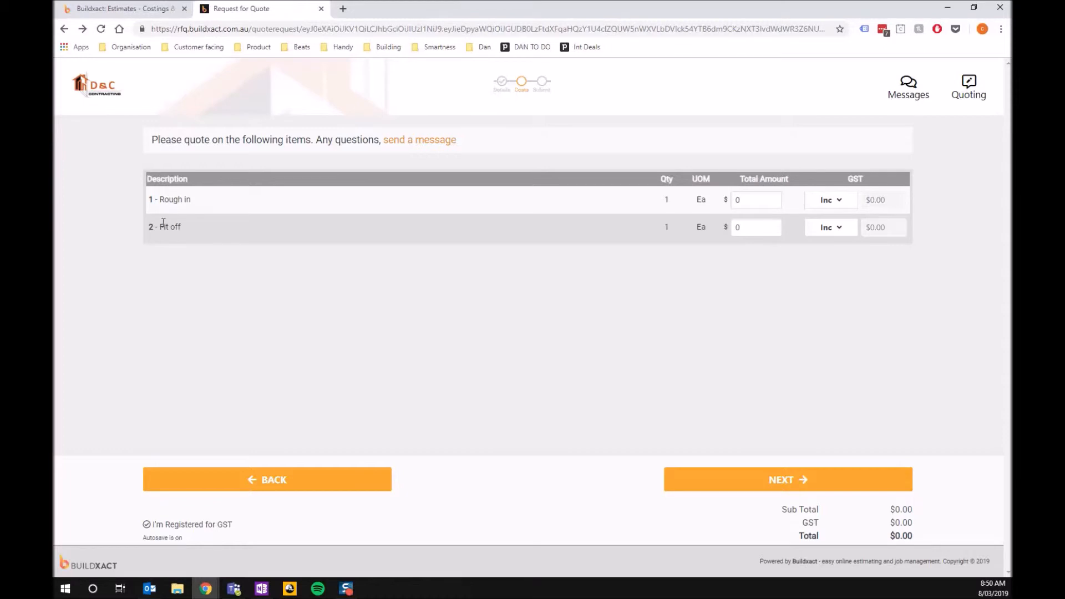
{"action": "mouse_move", "coordinate": [801, 241]}
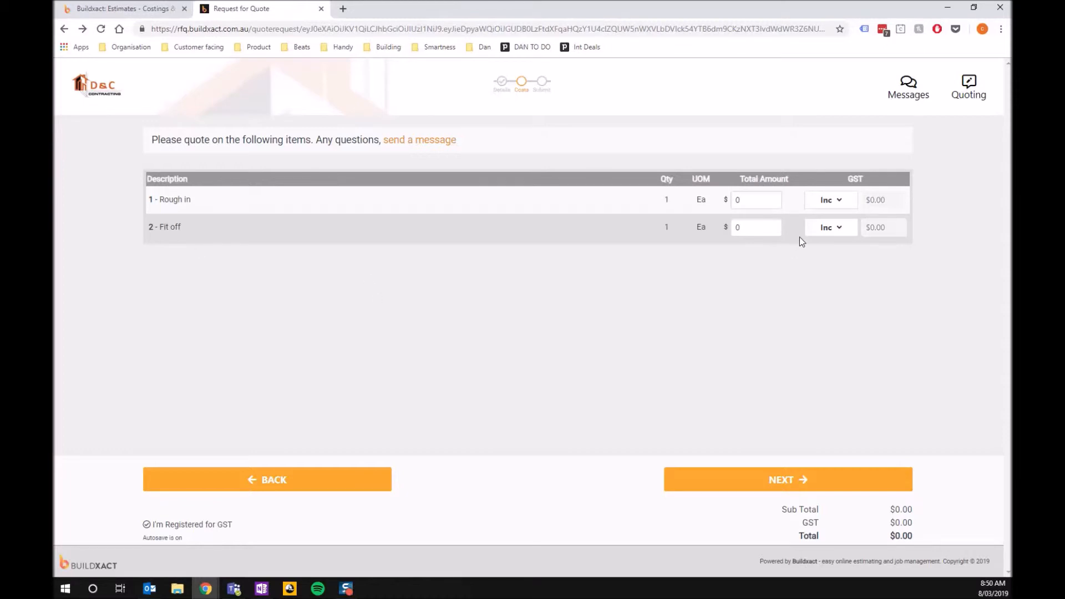
{"action": "left_click", "coordinate": [755, 199]}
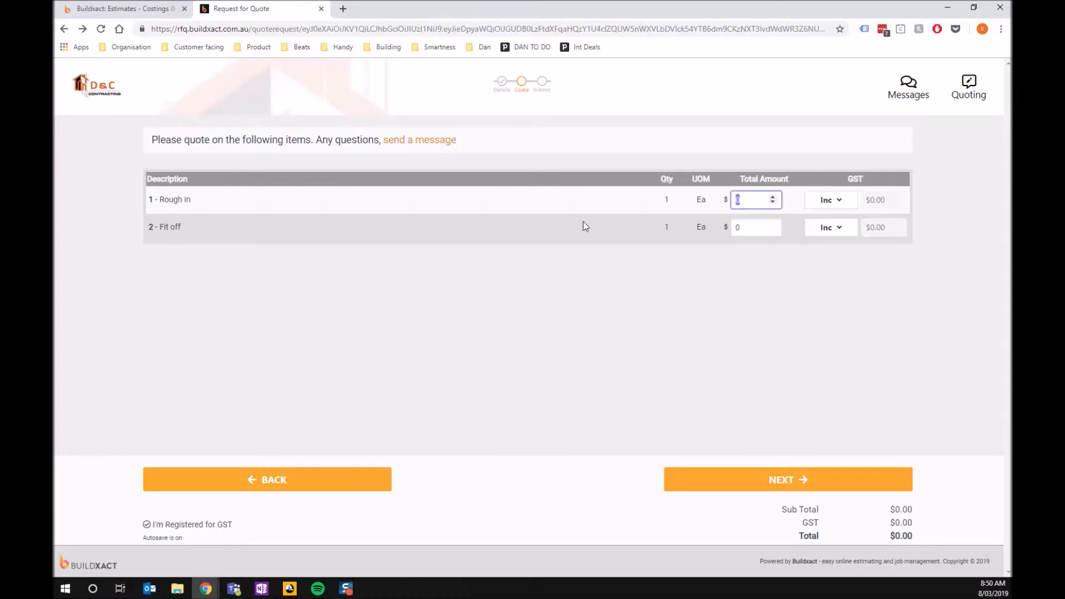
{"action": "type", "text": "5500"}
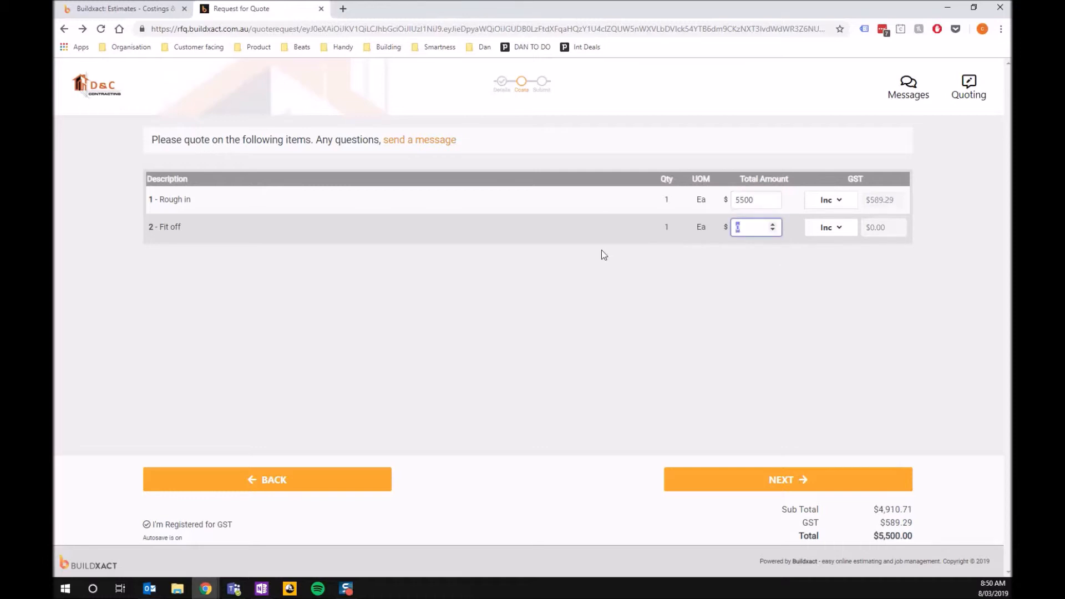
{"action": "type", "text": "6500"}
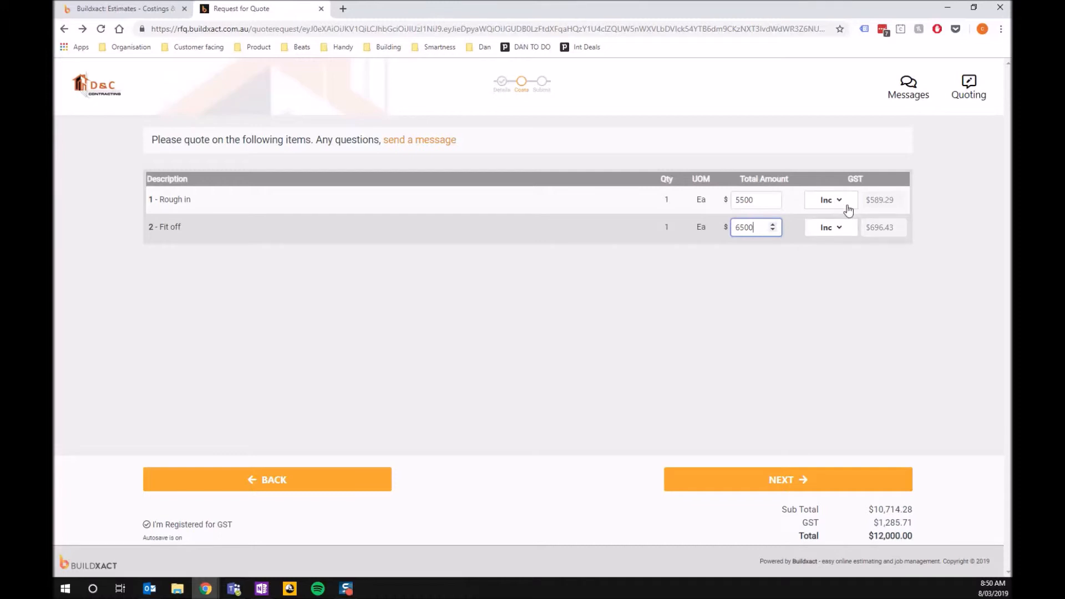
{"action": "left_click", "coordinate": [830, 198]}
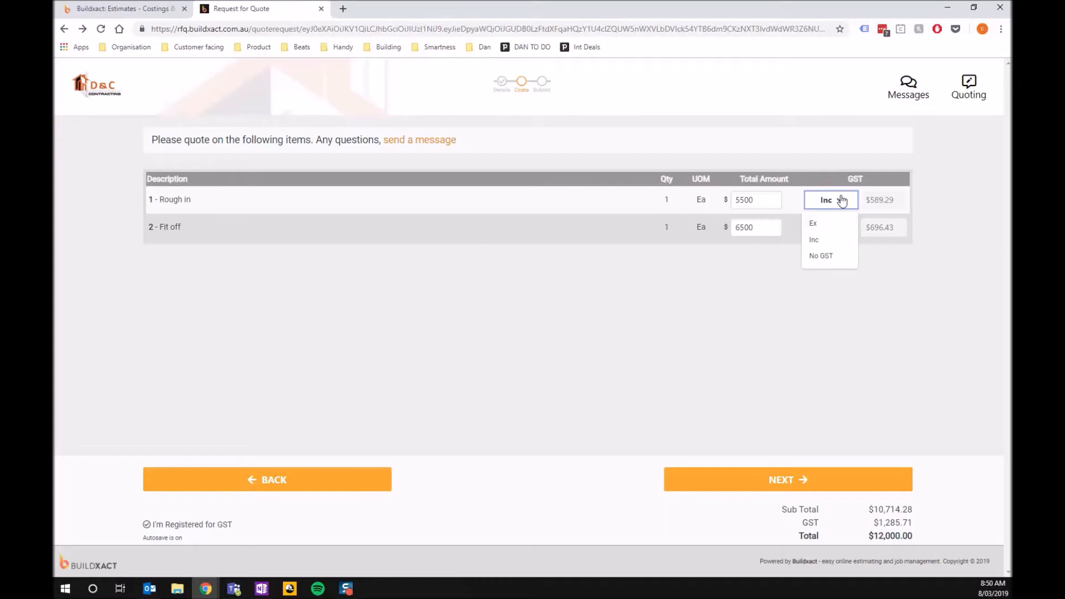
{"action": "left_click", "coordinate": [813, 240]}
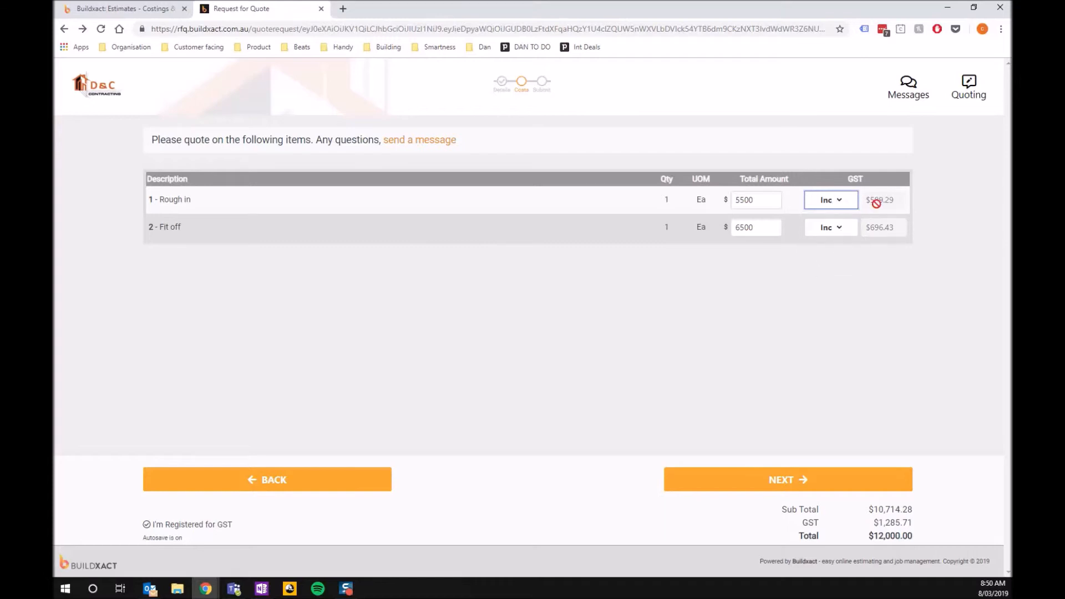
{"action": "mouse_move", "coordinate": [791, 491]}
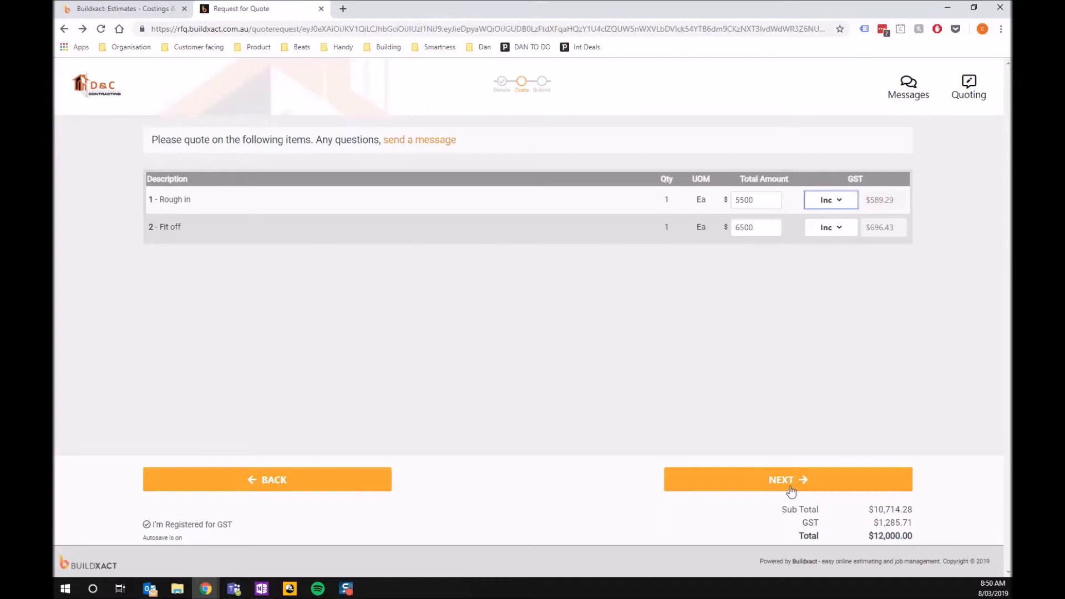
{"action": "mouse_move", "coordinate": [789, 483]}
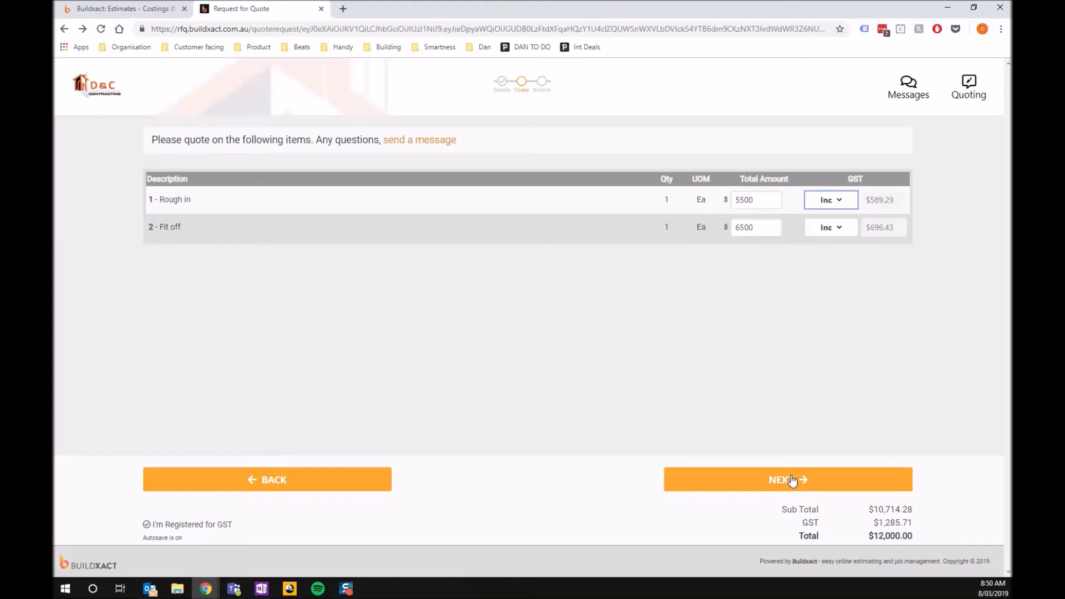
Move to the next step and upload Electrical quote 7894521.pdf as an attachment
{"action": "left_click", "coordinate": [788, 479]}
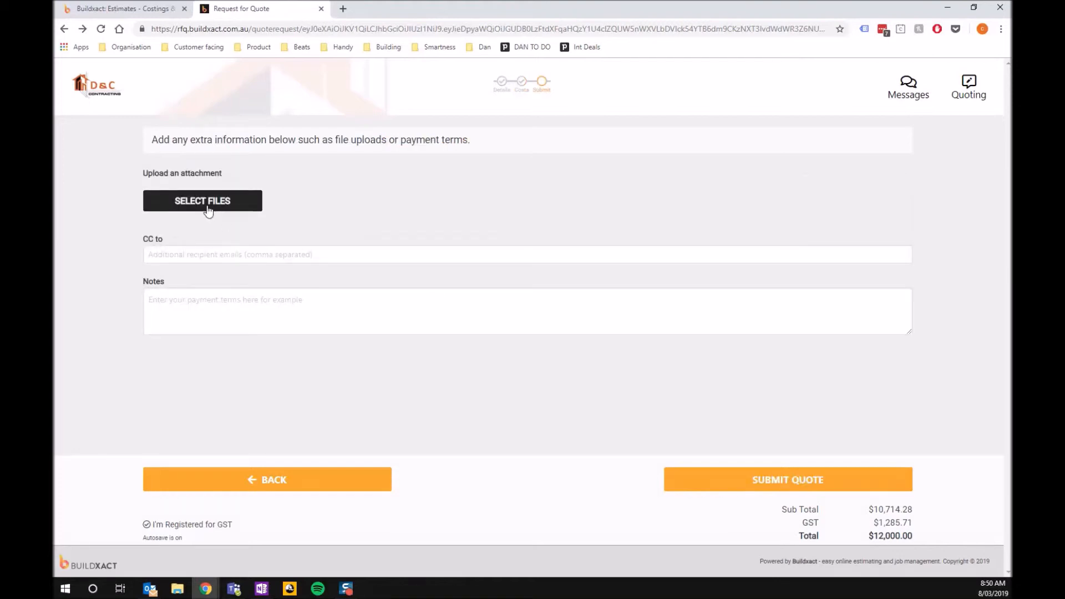
{"action": "left_click", "coordinate": [202, 201]}
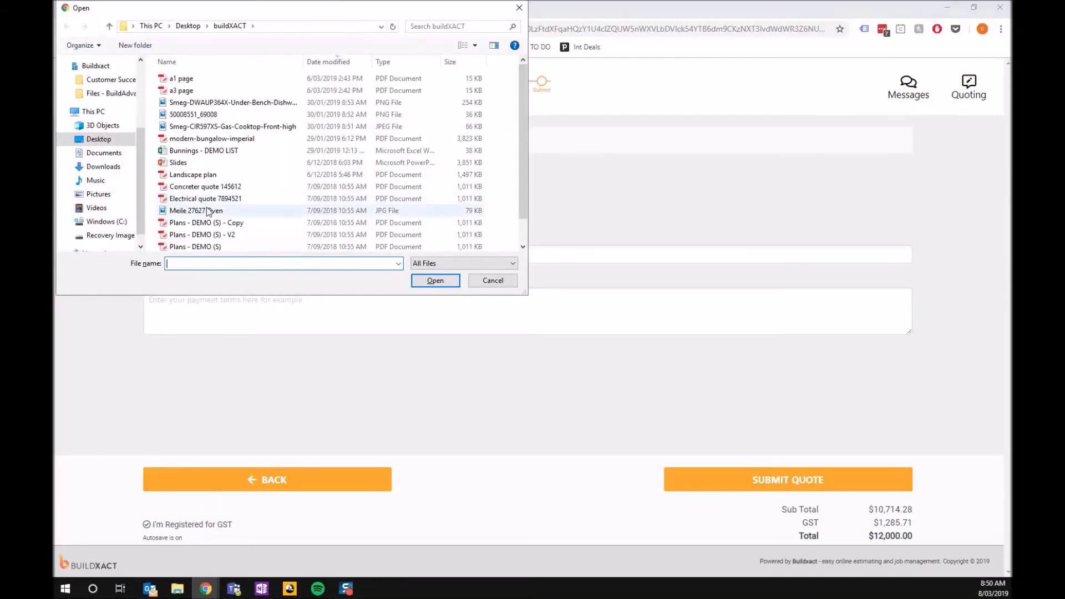
{"action": "mouse_move", "coordinate": [206, 150]}
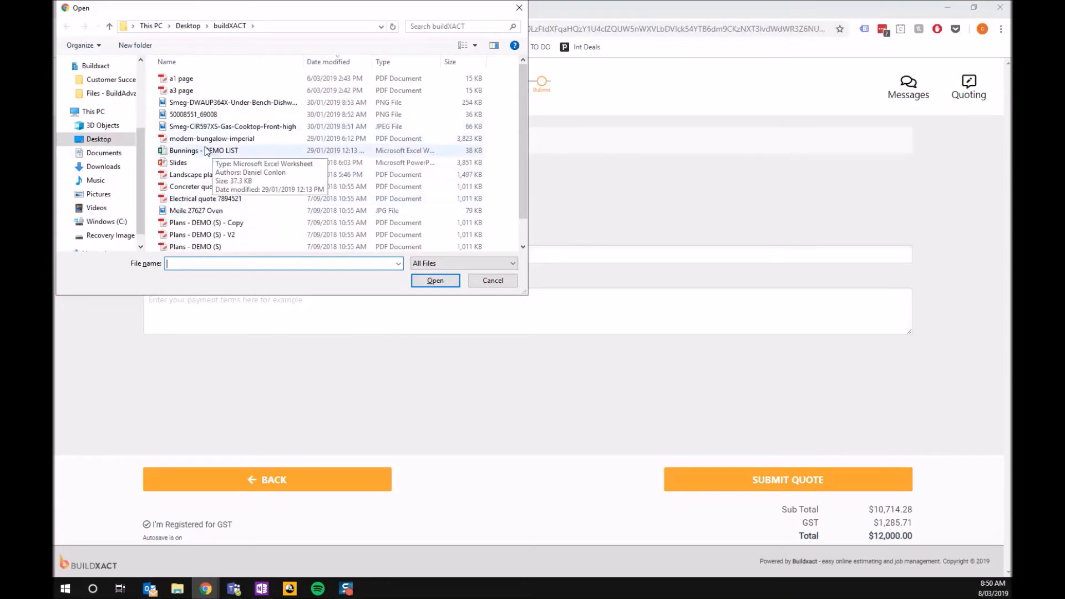
{"action": "left_click", "coordinate": [206, 199]}
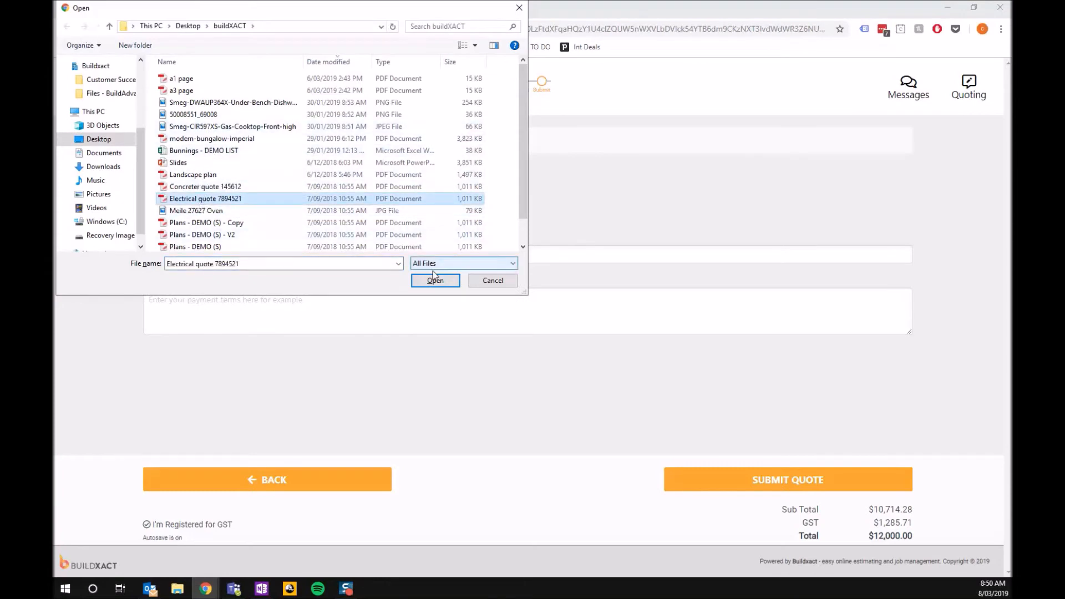
{"action": "left_click", "coordinate": [435, 281]}
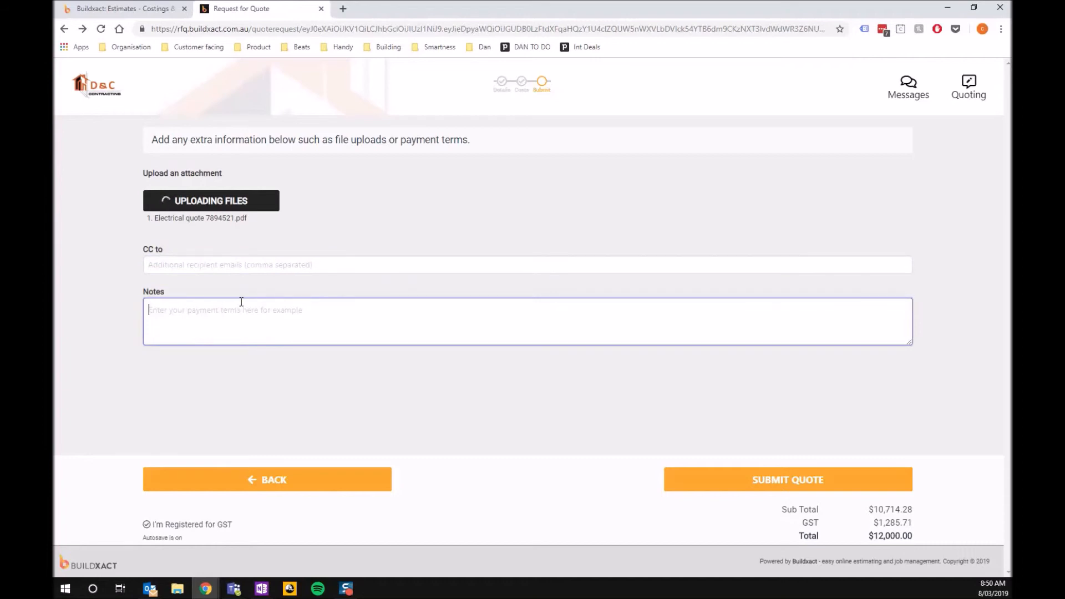
Enter the note "Thanks, let me know." in the Notes field
{"action": "type", "text": "Thanks, let m"}
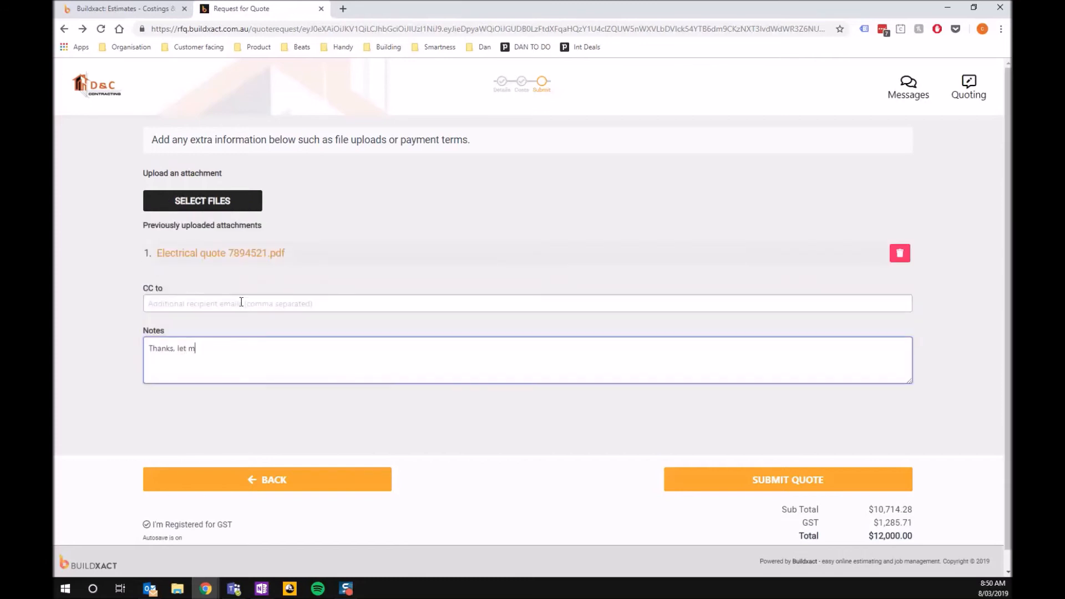
{"action": "type", "text": "e know."}
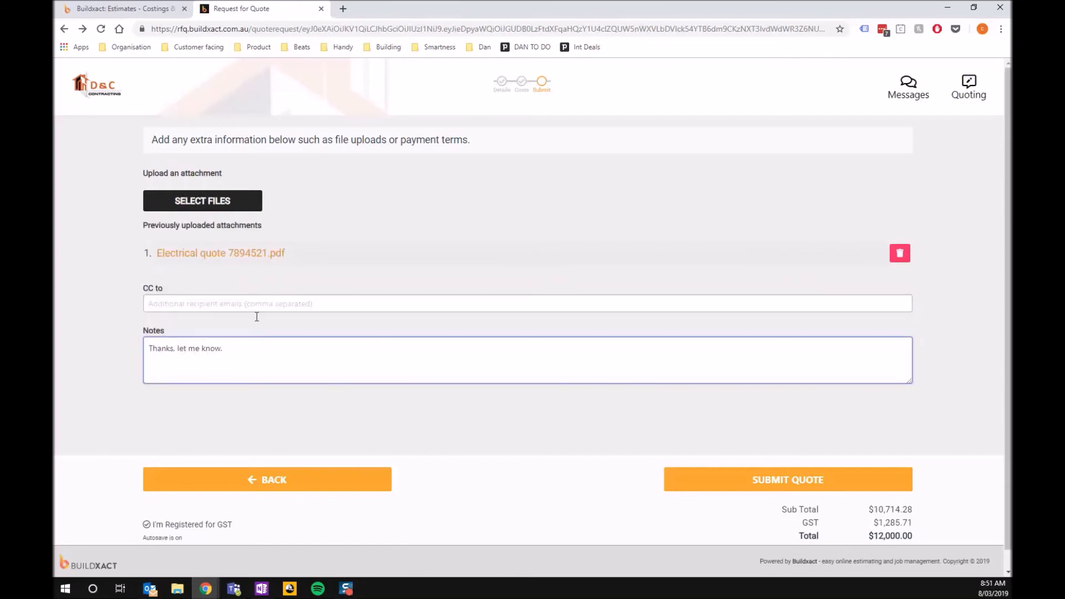
{"action": "triple_click", "coordinate": [185, 347]}
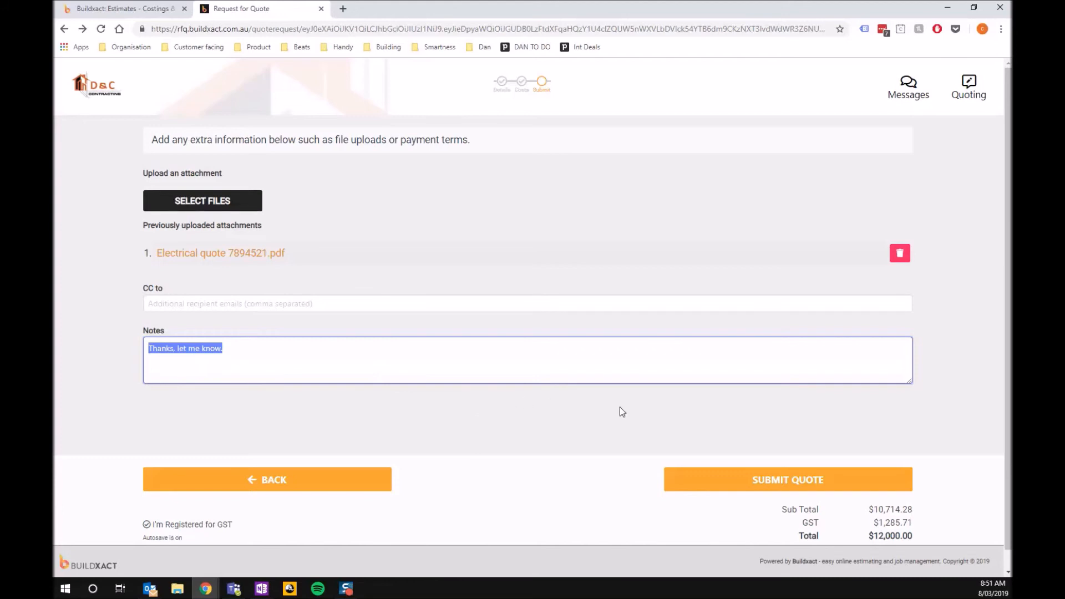
{"action": "mouse_move", "coordinate": [759, 483]}
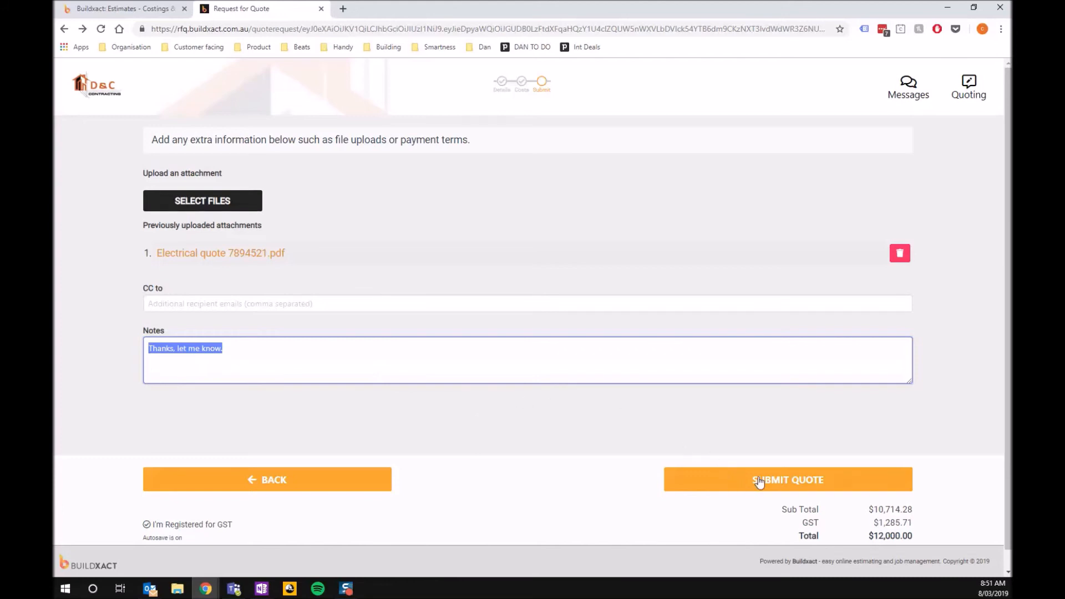
Submit the $12,000 quote and reach the 'Your Quote is Submitted' confirmation
{"action": "left_click", "coordinate": [788, 479]}
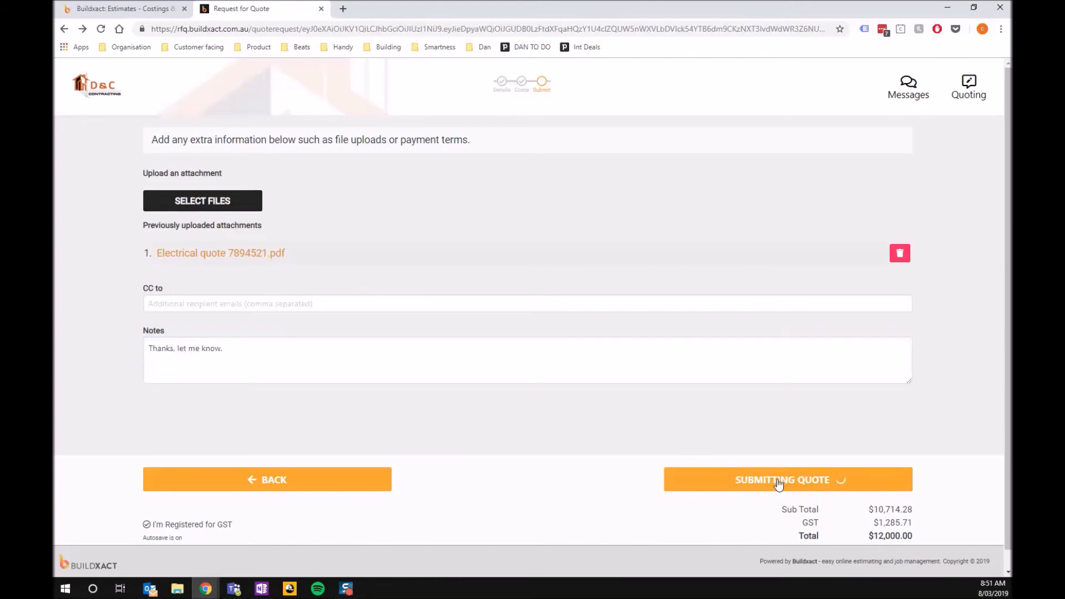
{"action": "left_click", "coordinate": [788, 479]}
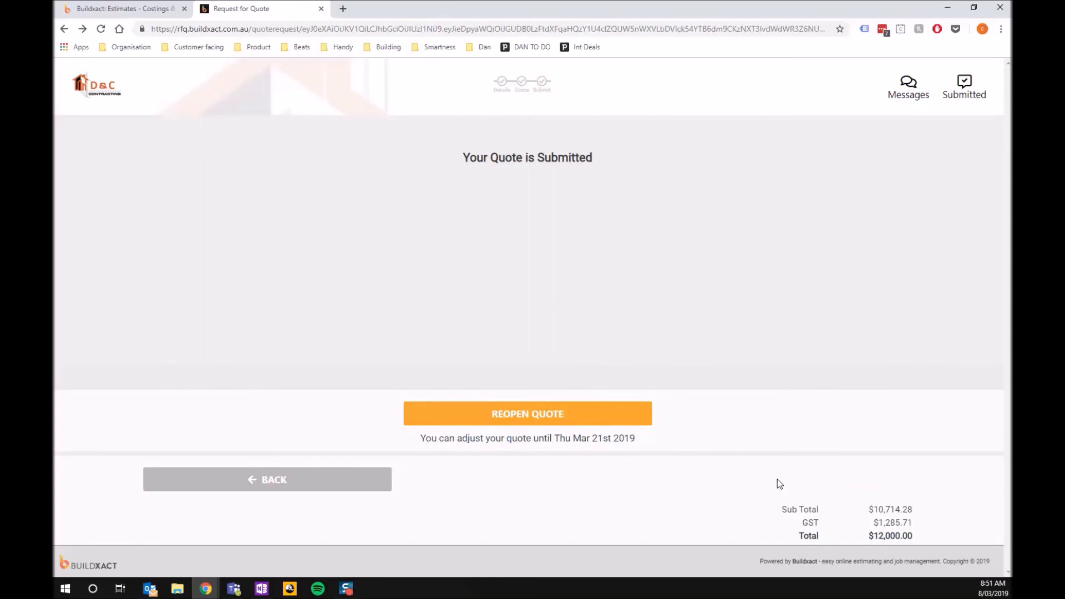
{"action": "mouse_move", "coordinate": [453, 452]}
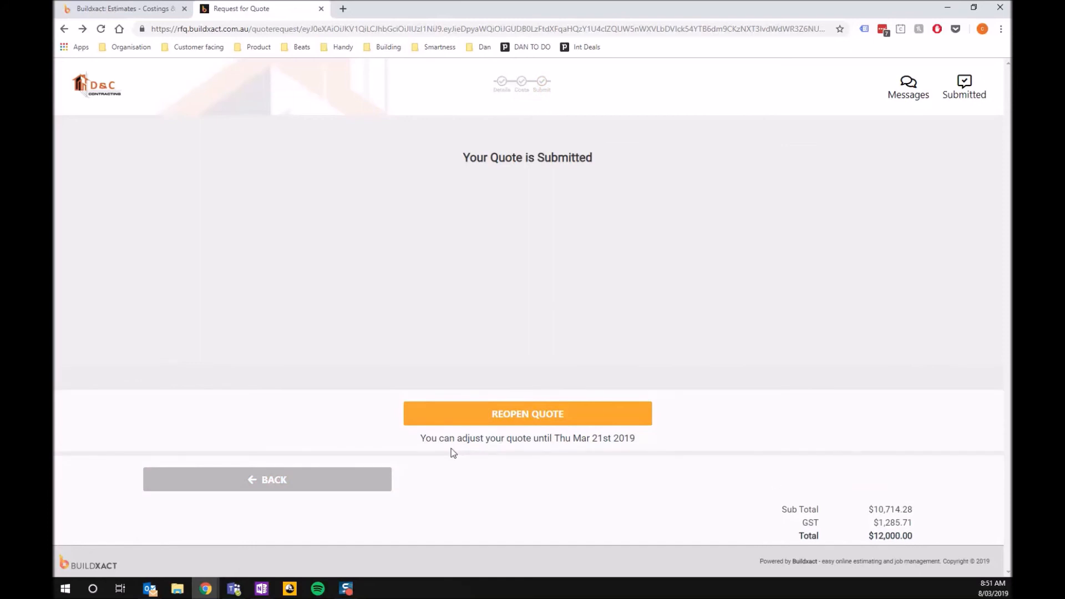
{"action": "mouse_move", "coordinate": [493, 439]}
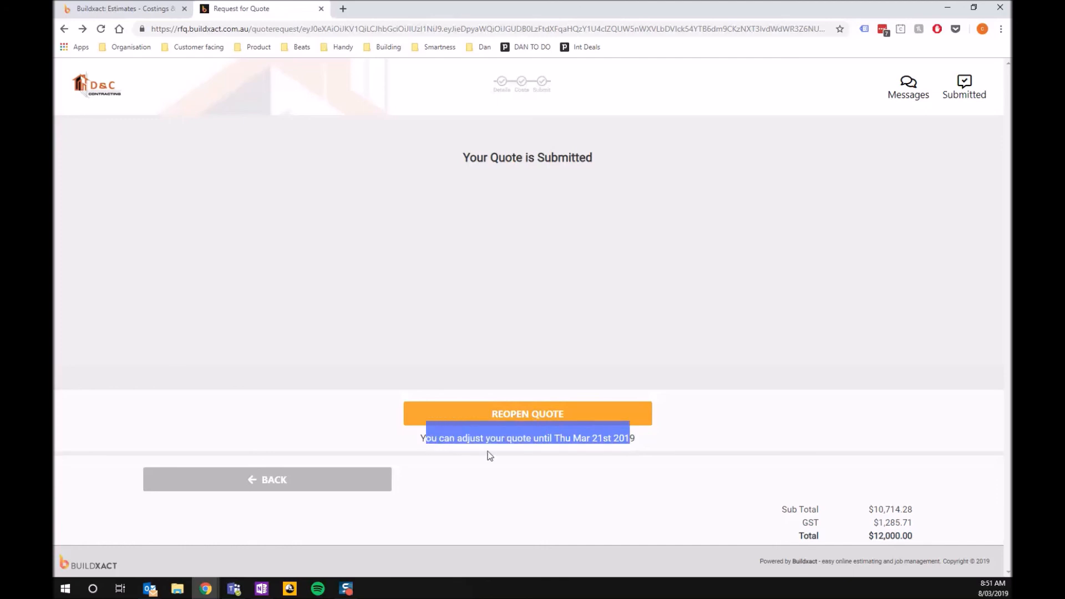
{"action": "mouse_move", "coordinate": [588, 466]}
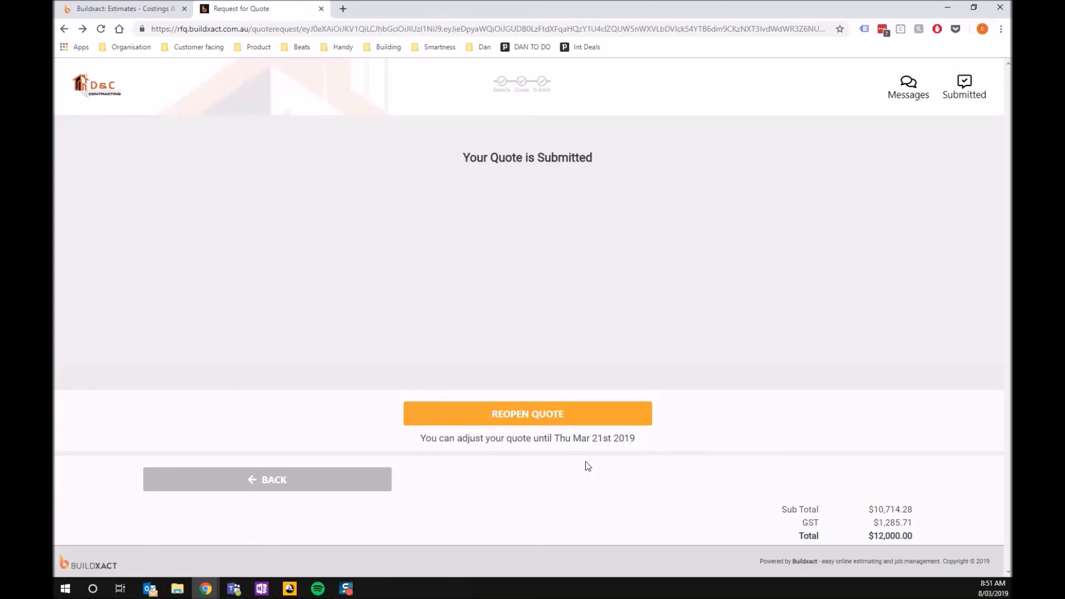
{"action": "mouse_move", "coordinate": [646, 465]}
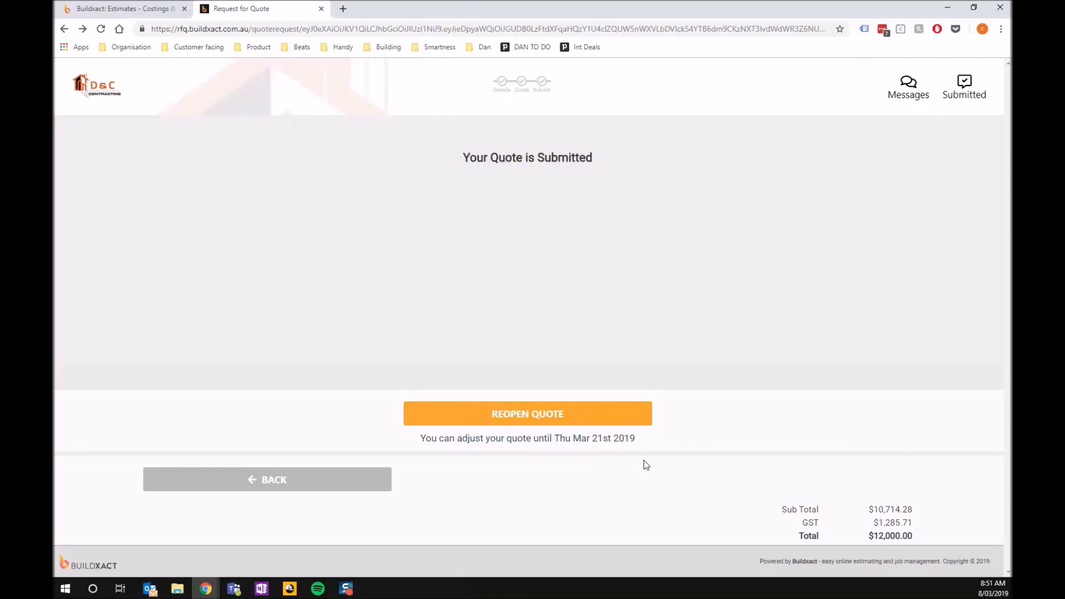